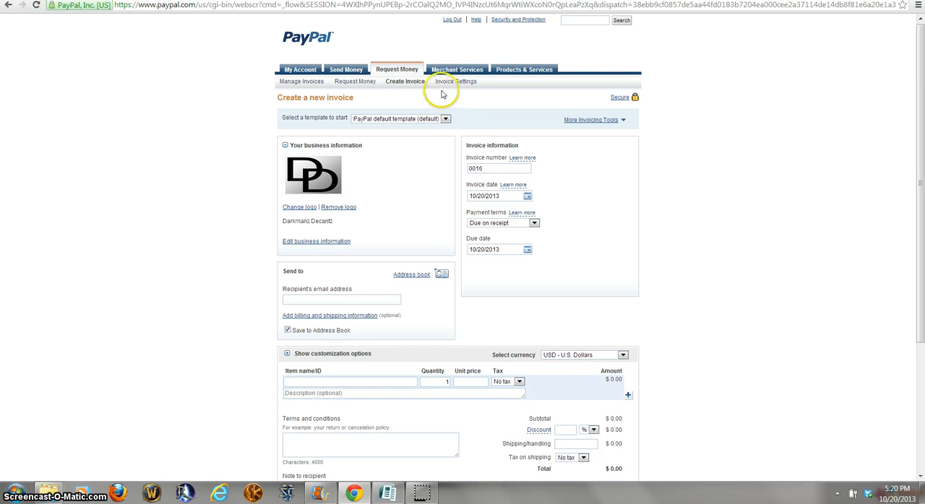
mouse_move(397, 70)
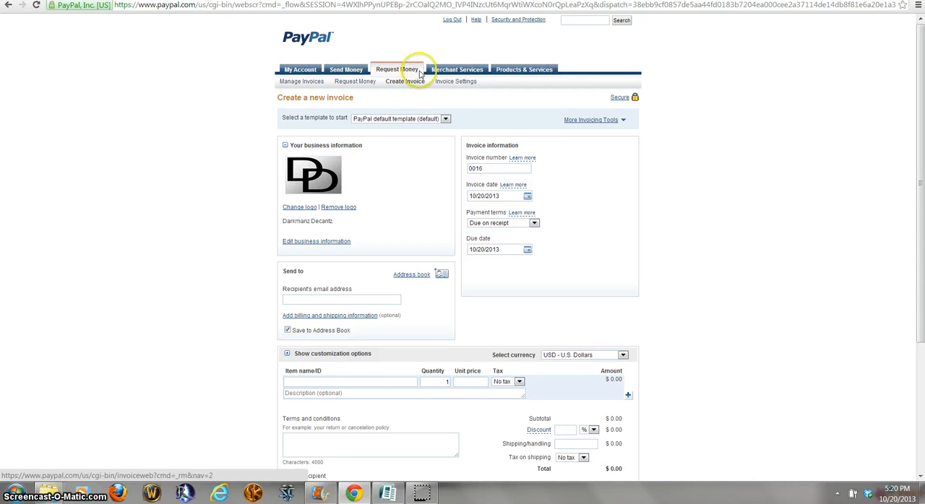
mouse_move(450, 104)
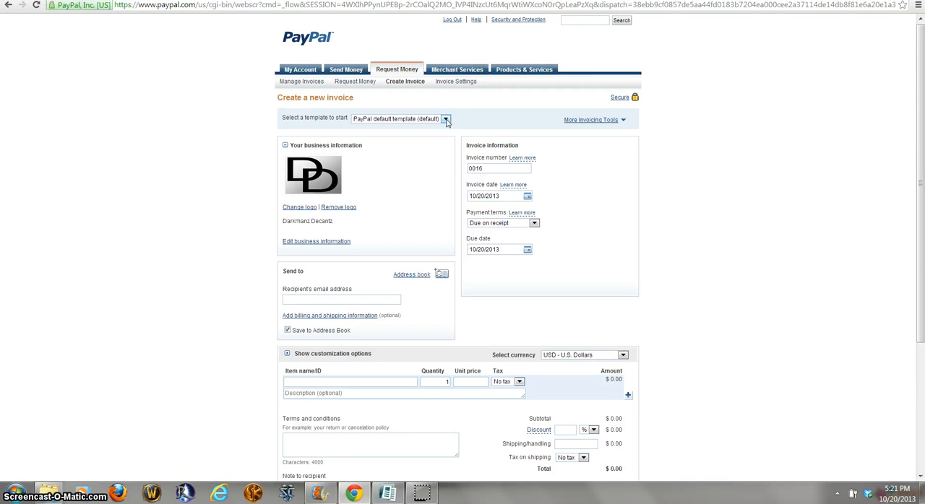
mouse_move(395, 158)
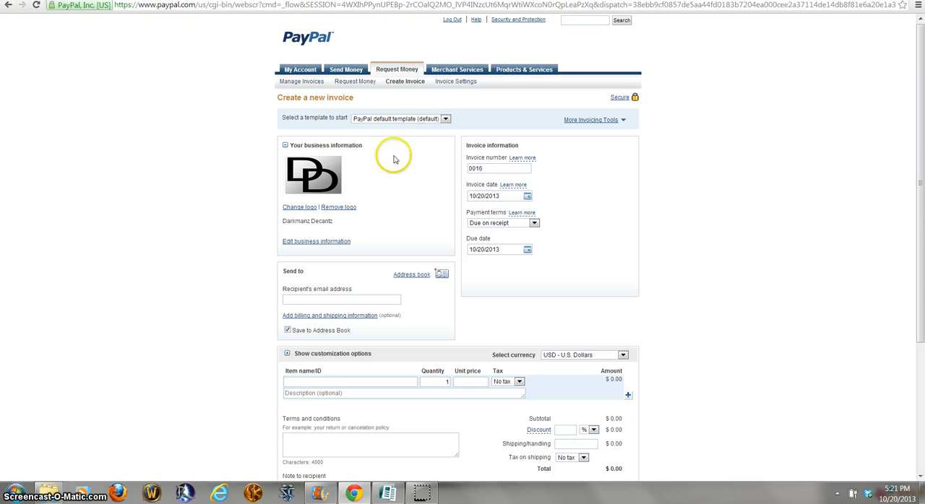
mouse_move(268, 170)
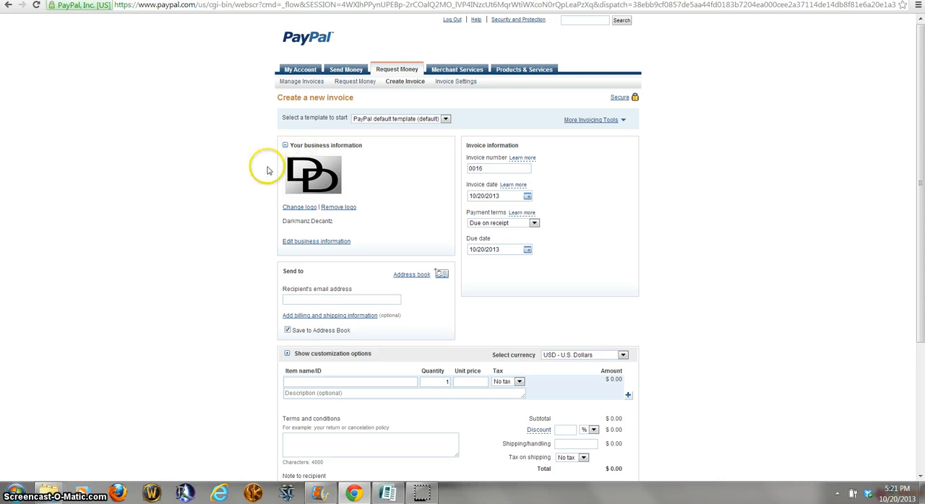
mouse_move(343, 141)
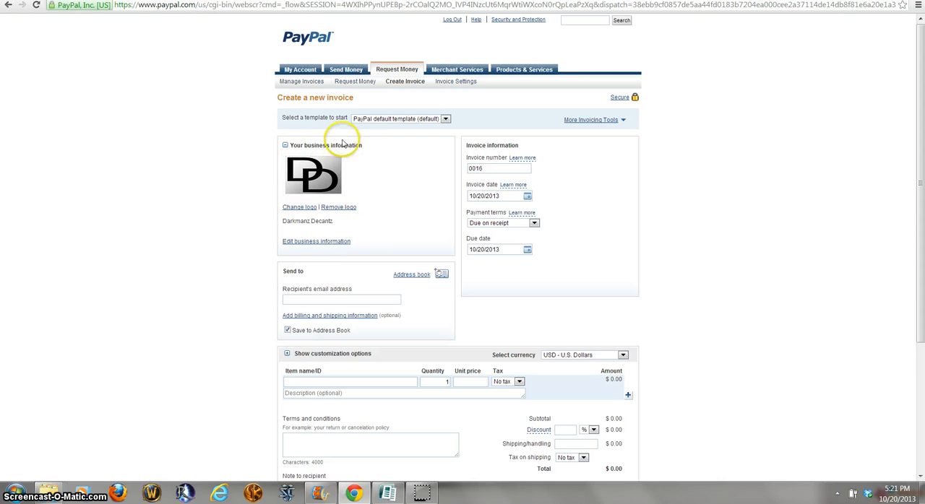
mouse_move(374, 233)
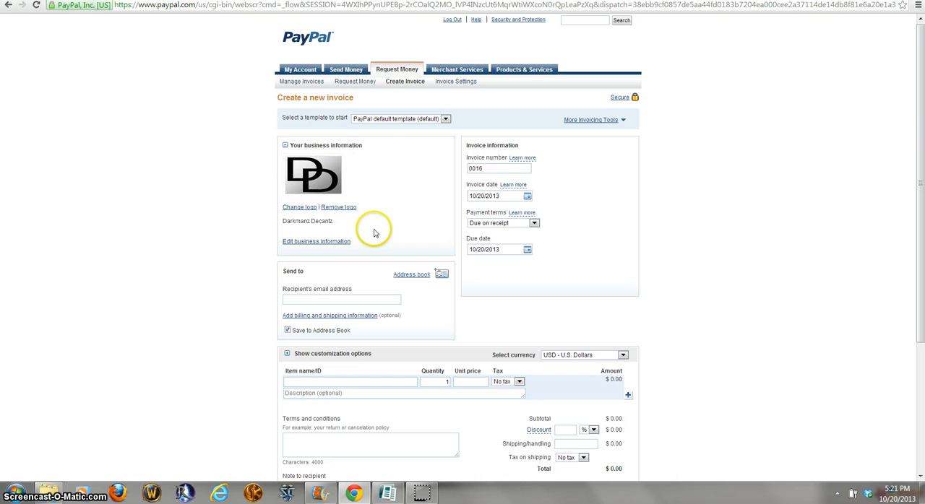
mouse_move(375, 233)
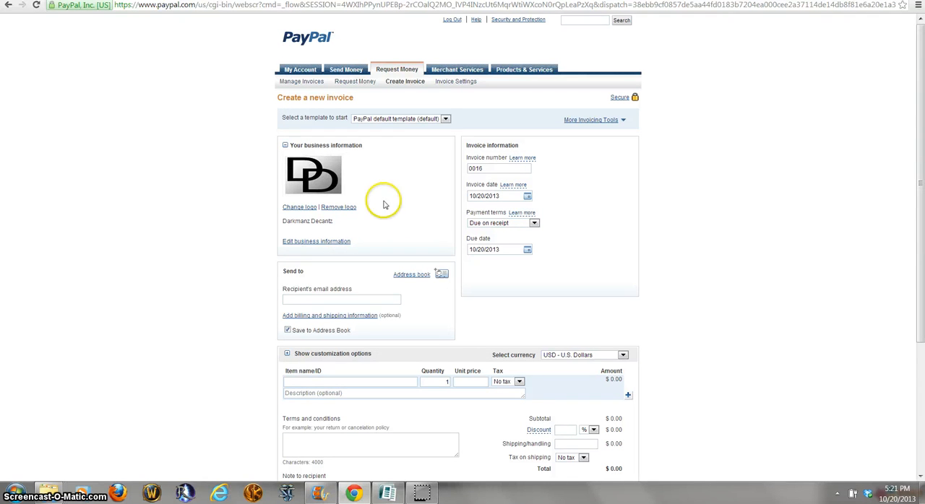
mouse_move(456, 80)
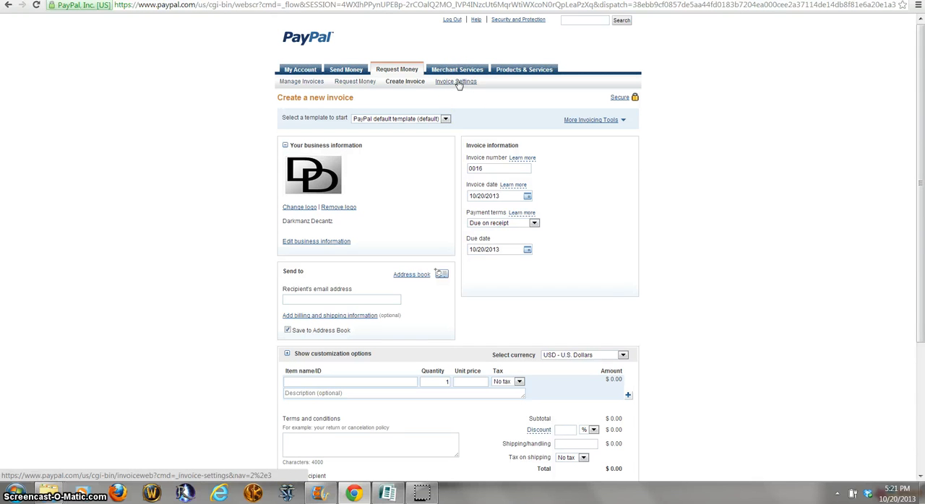
mouse_move(456, 83)
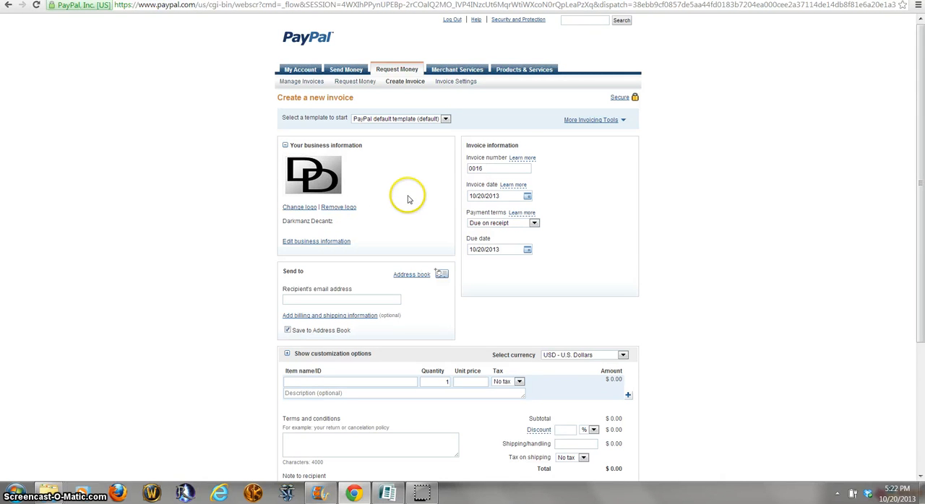
mouse_move(569, 251)
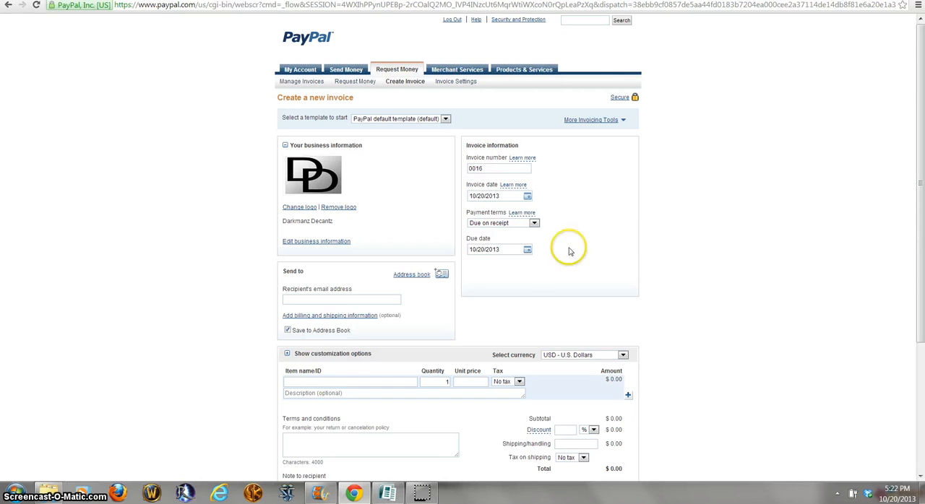
mouse_move(515, 258)
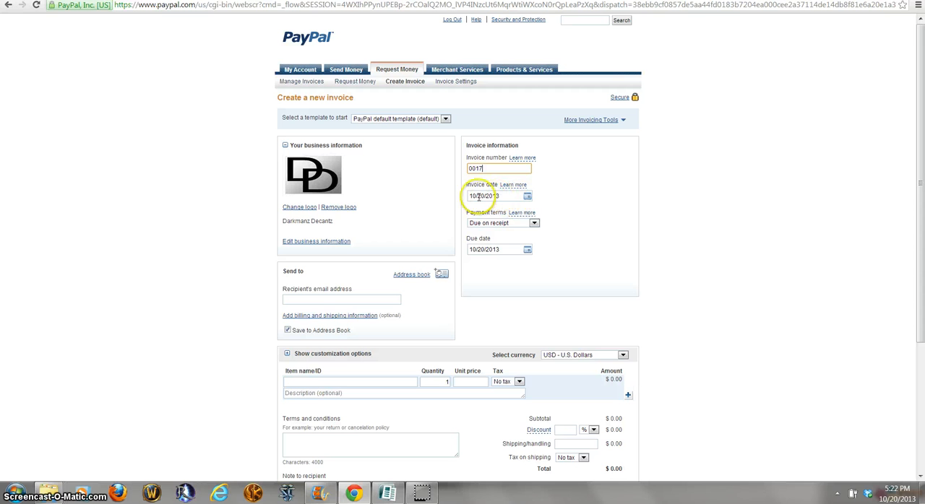
mouse_move(578, 229)
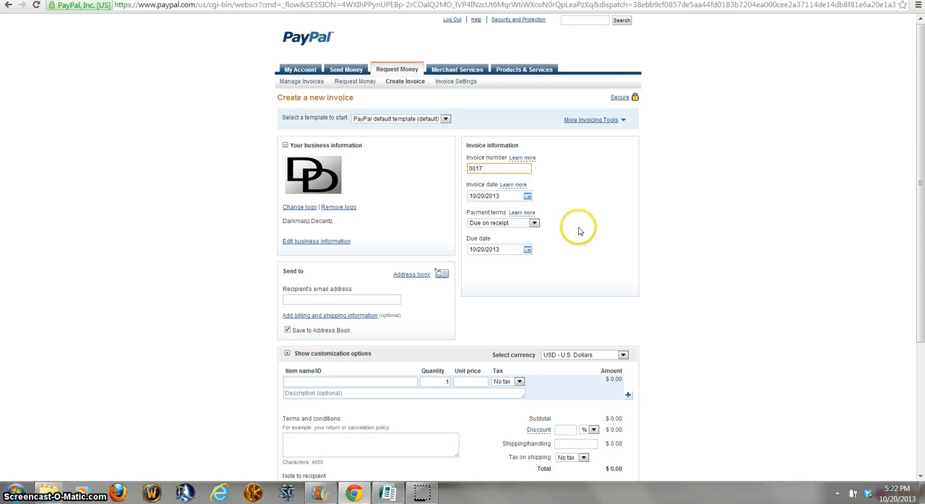
mouse_move(506, 236)
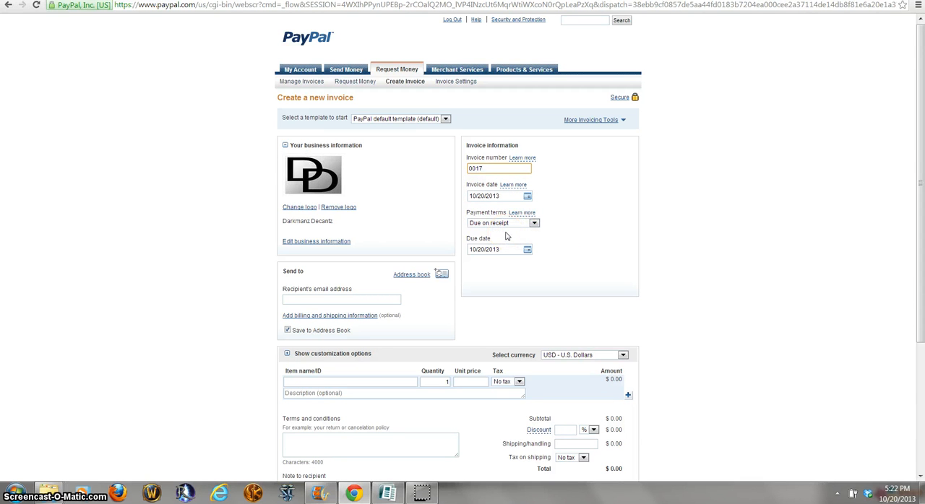
Review the payment terms options and leave payment due on receipt.
left_click(533, 222)
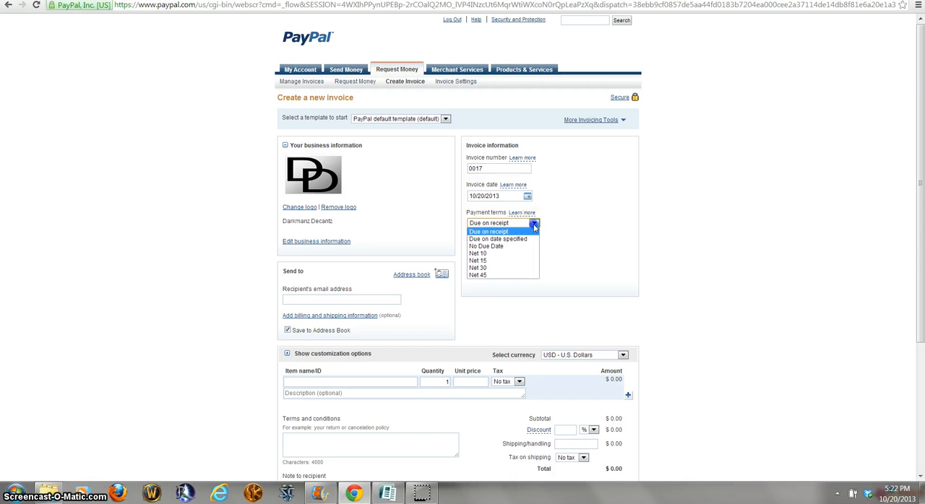
mouse_move(497, 239)
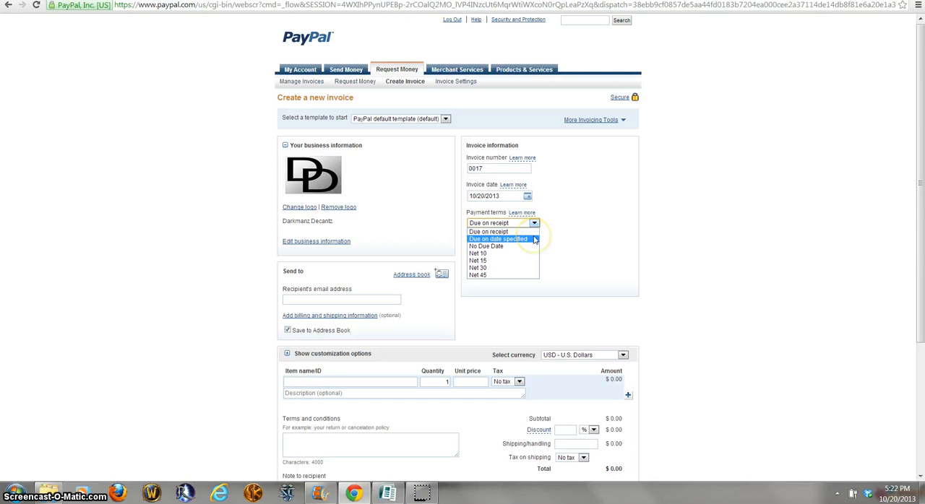
mouse_move(533, 239)
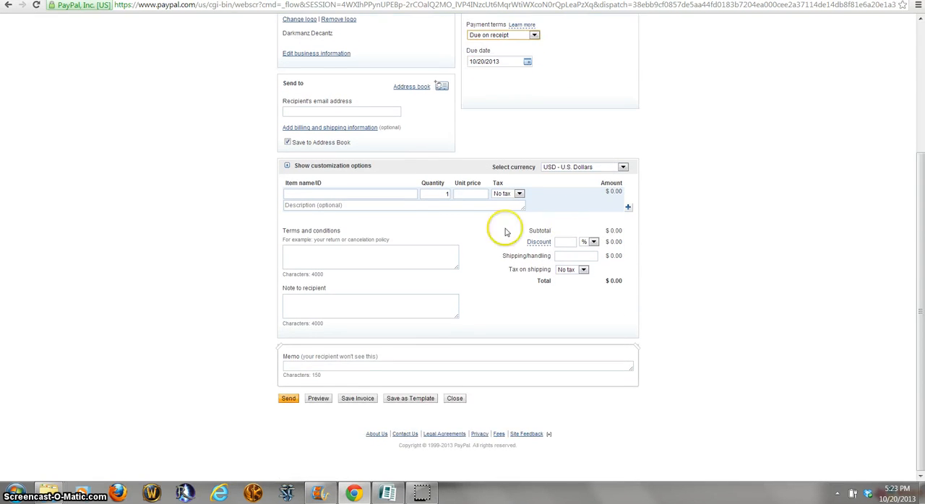
mouse_move(304, 94)
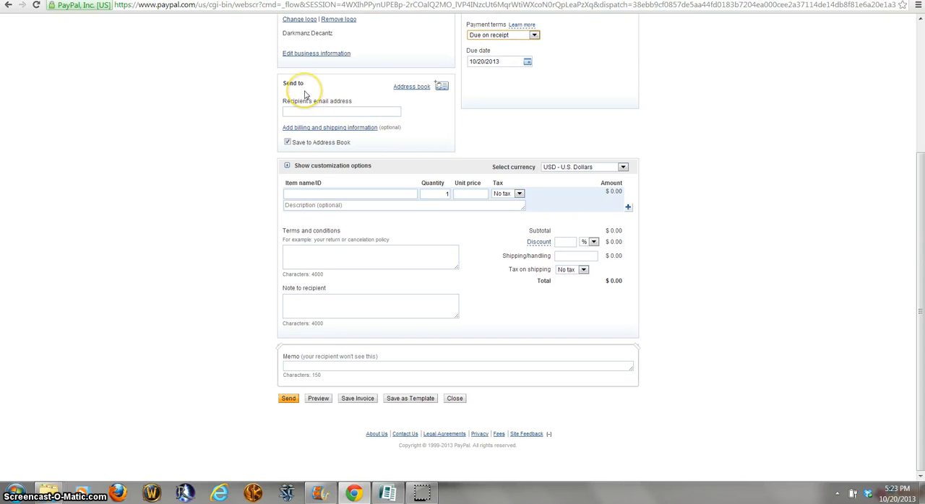
mouse_move(441, 86)
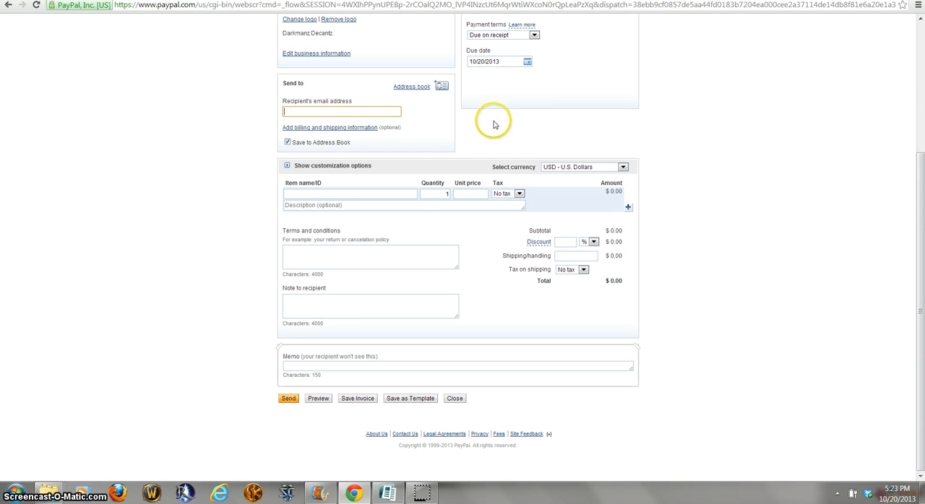
mouse_move(503, 129)
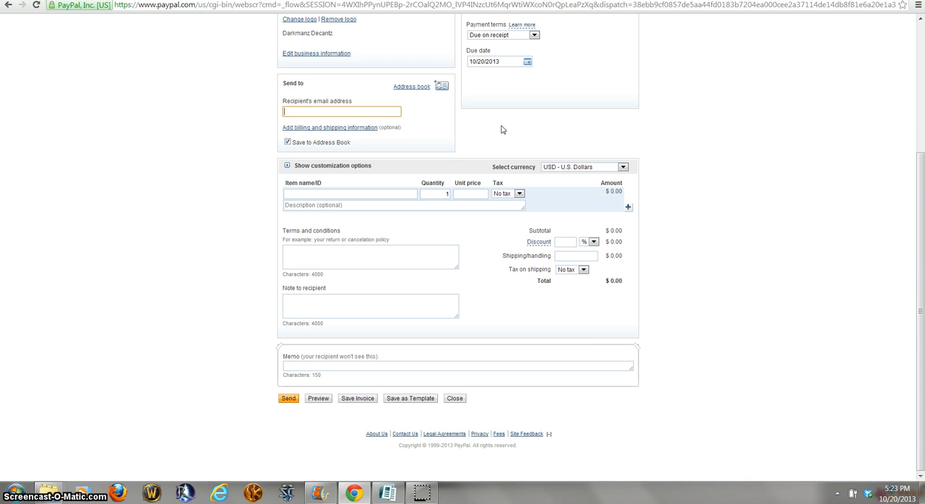
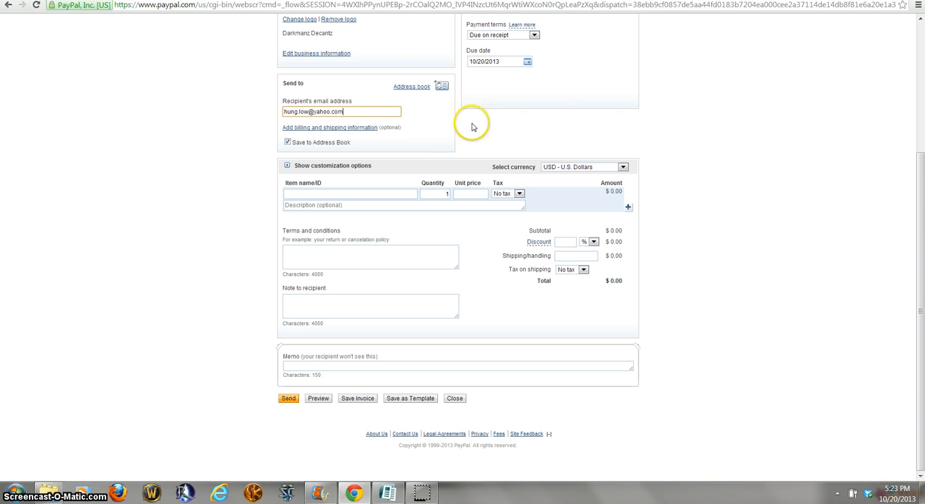
mouse_move(336, 150)
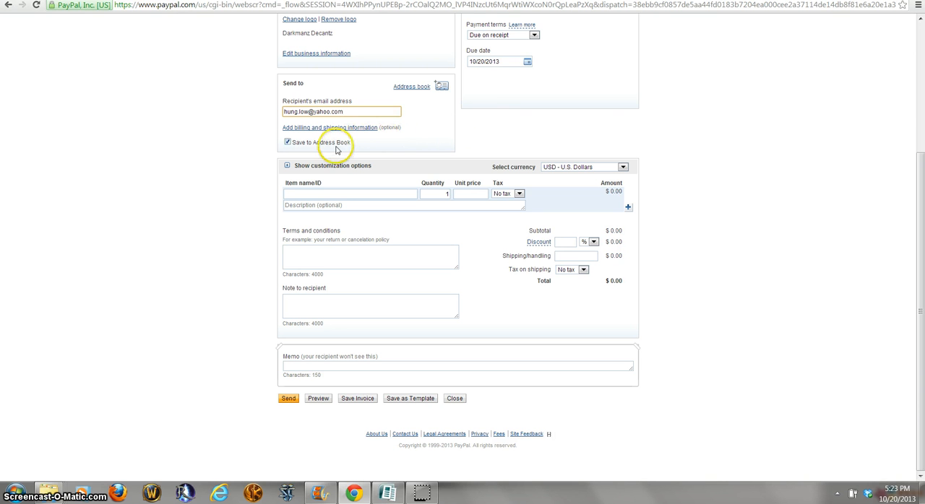
mouse_move(328, 150)
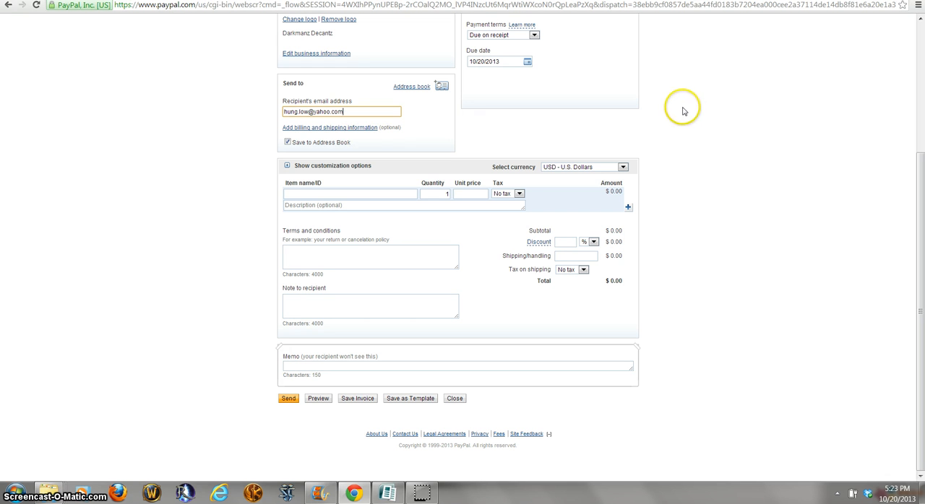
mouse_move(670, 108)
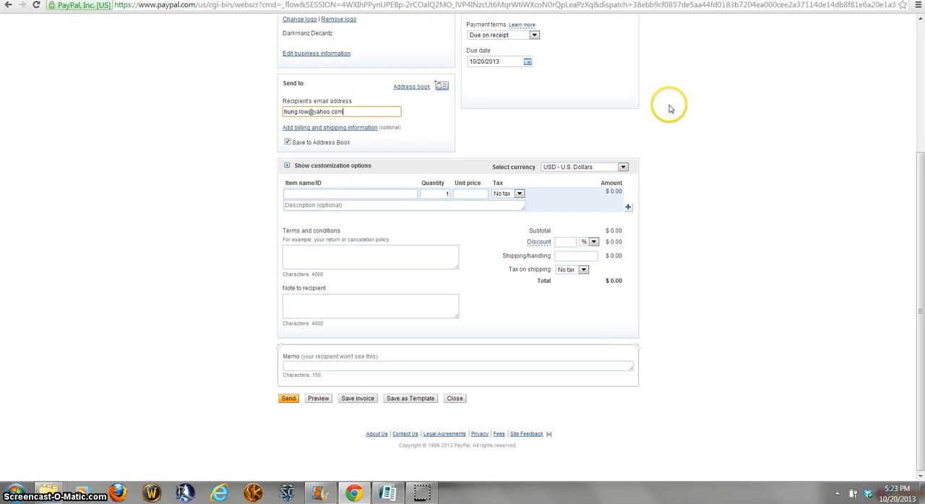
Enter WidgetXYZ as the invoice item name.
left_click(350, 194)
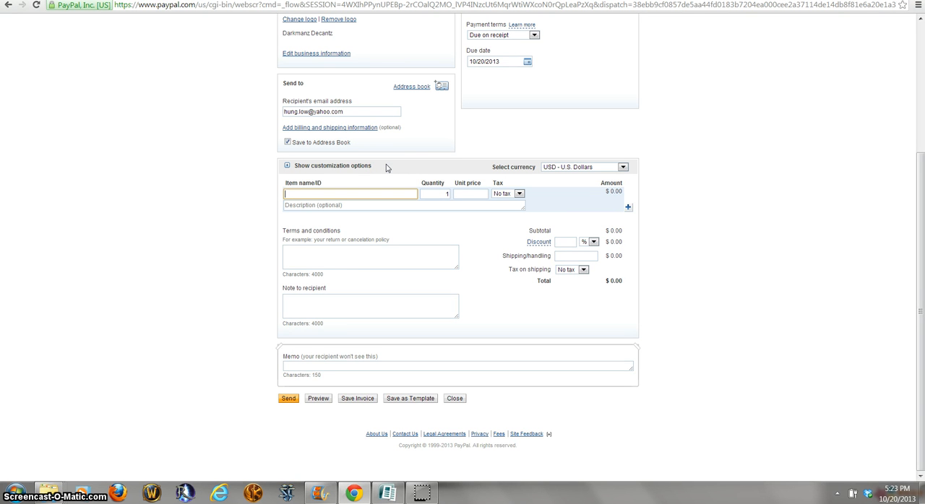
type("5")
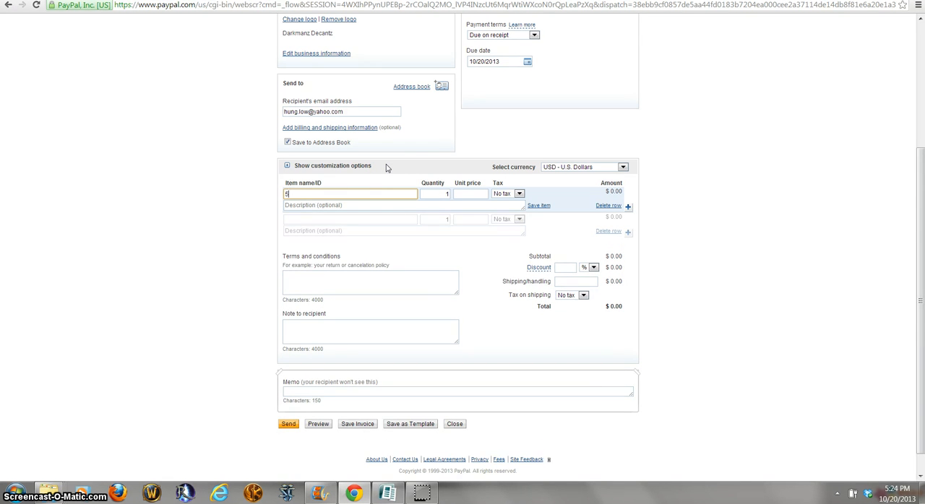
type("Wi")
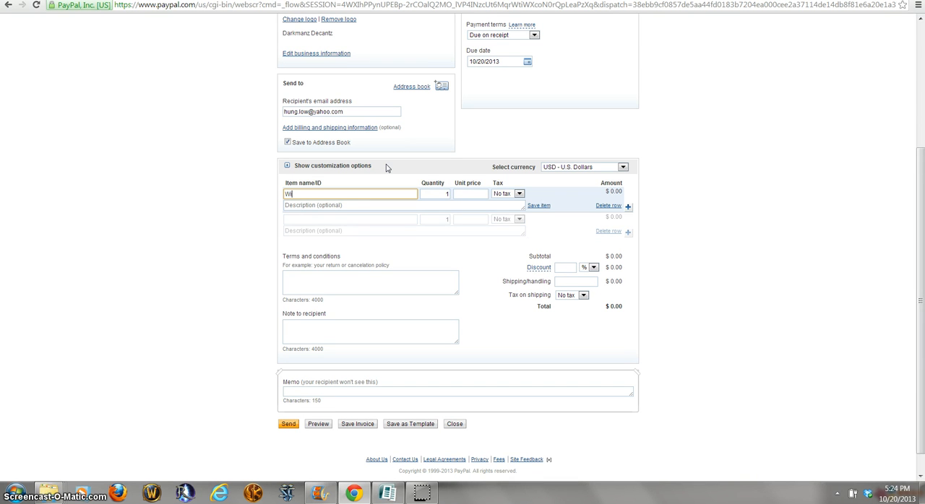
type("ig")
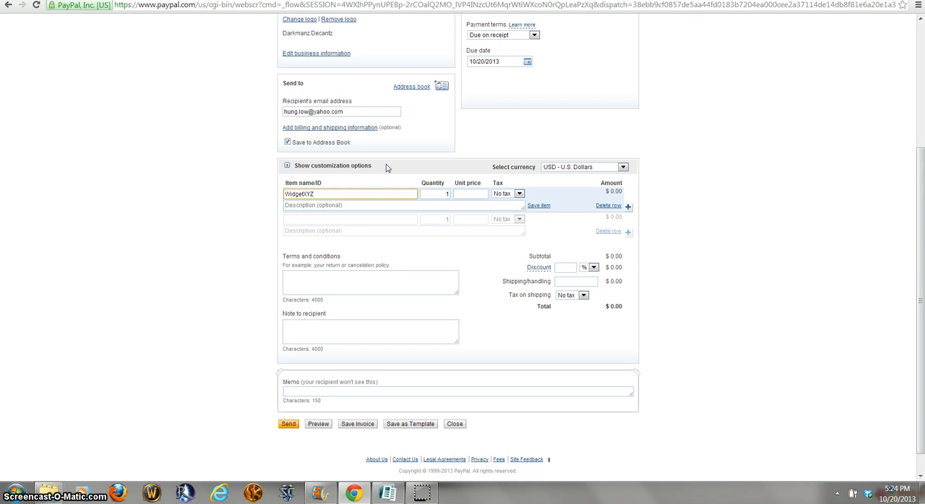
Price WidgetXYZ at 6.00 per unit with no tax and quantity 10.
left_click(469, 194)
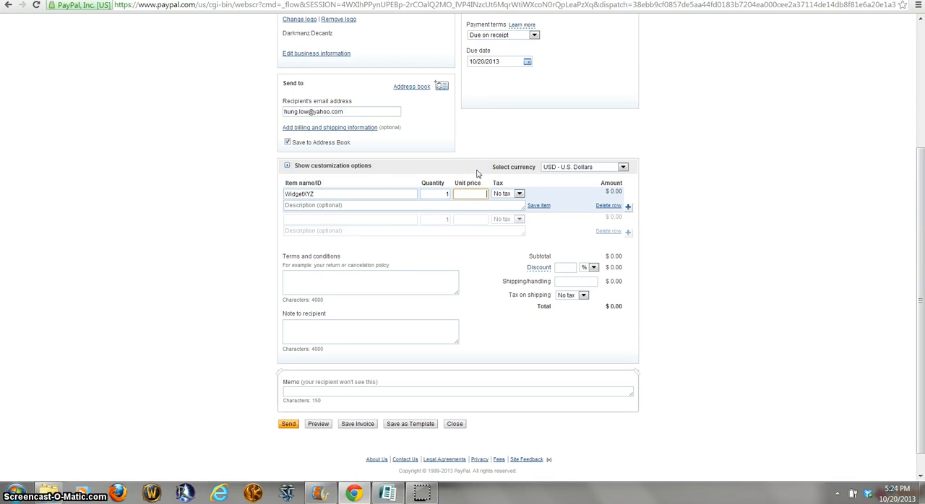
type("6")
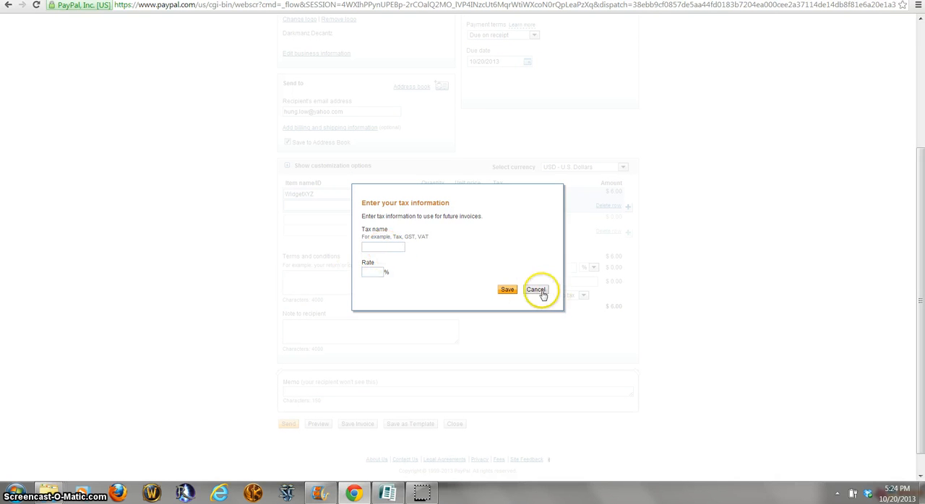
left_click(536, 289)
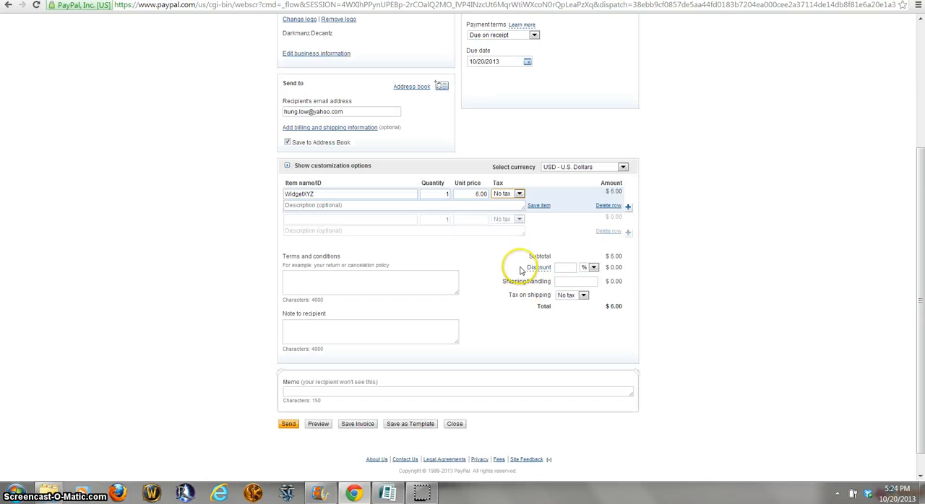
mouse_move(488, 191)
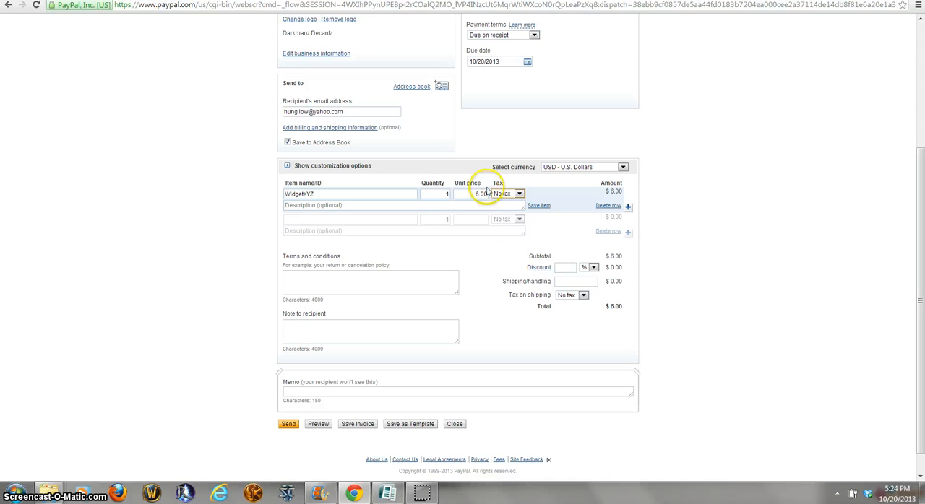
mouse_move(539, 207)
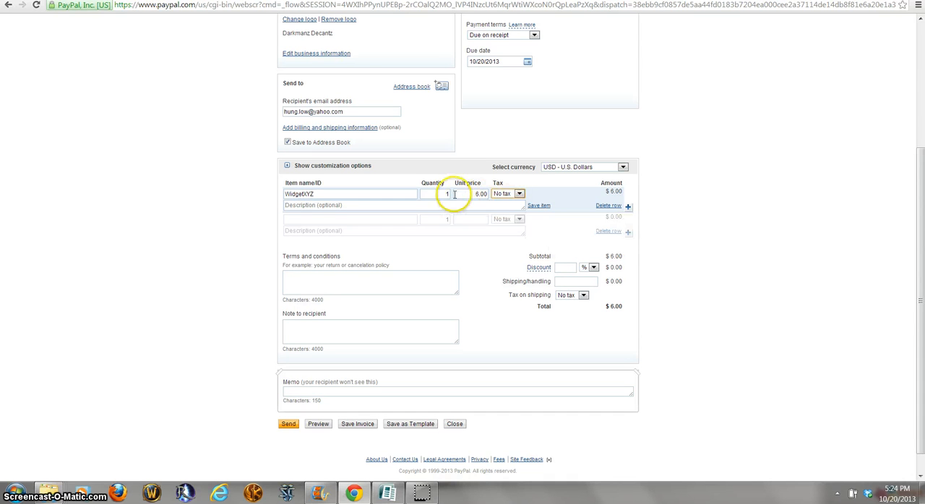
left_click(435, 194)
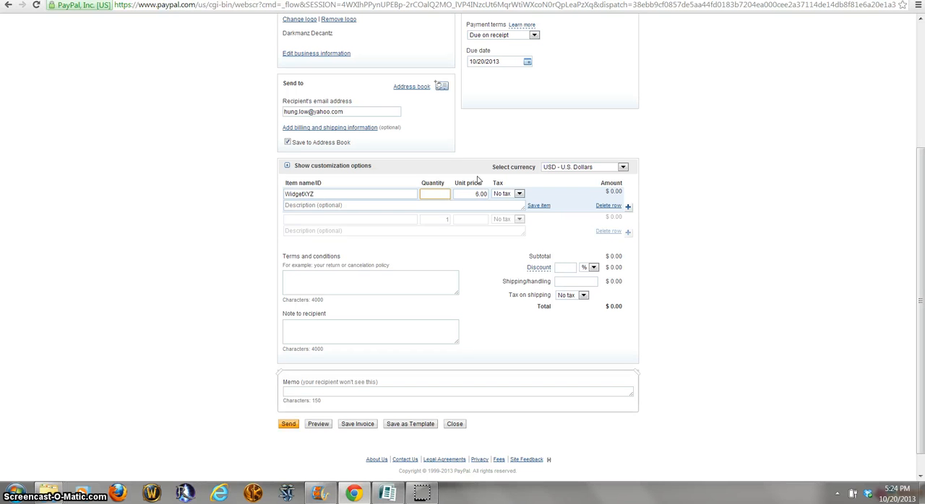
type("1")
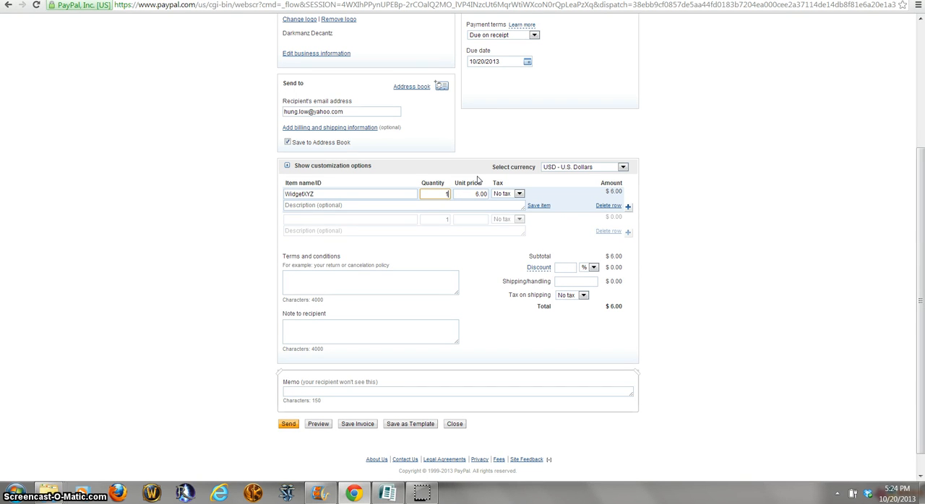
type("10")
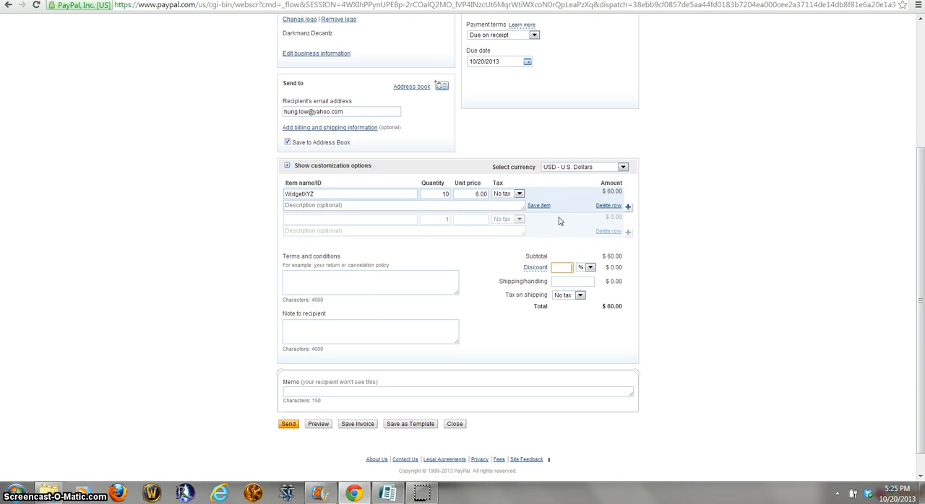
Enter a 5% discount, briefly trying a dollar amount before returning to percent.
left_click(591, 267)
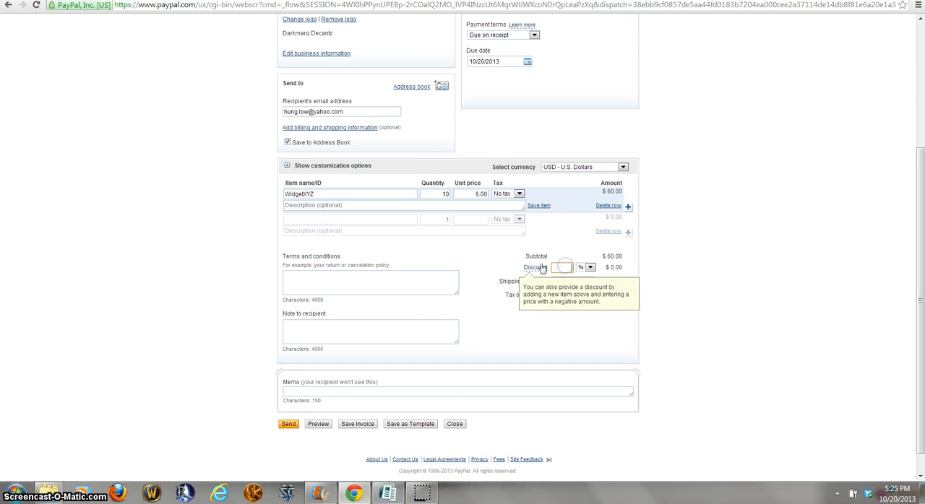
mouse_move(497, 266)
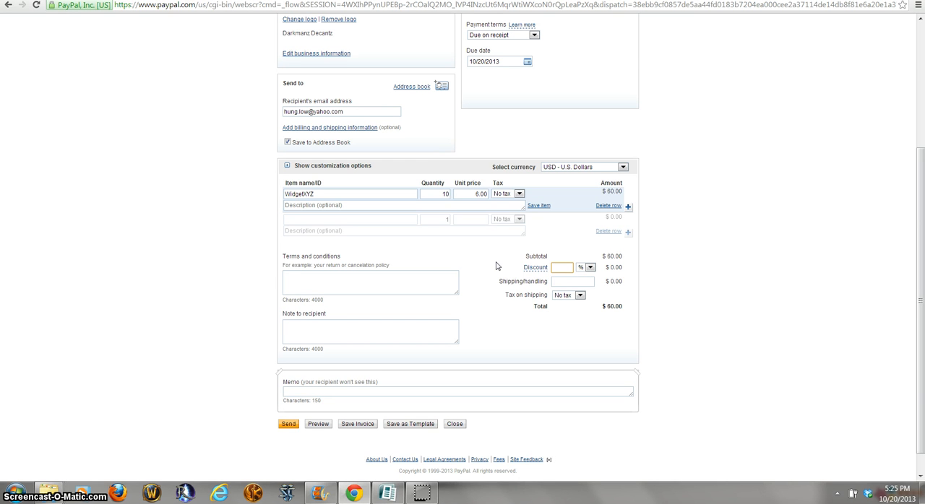
type("5")
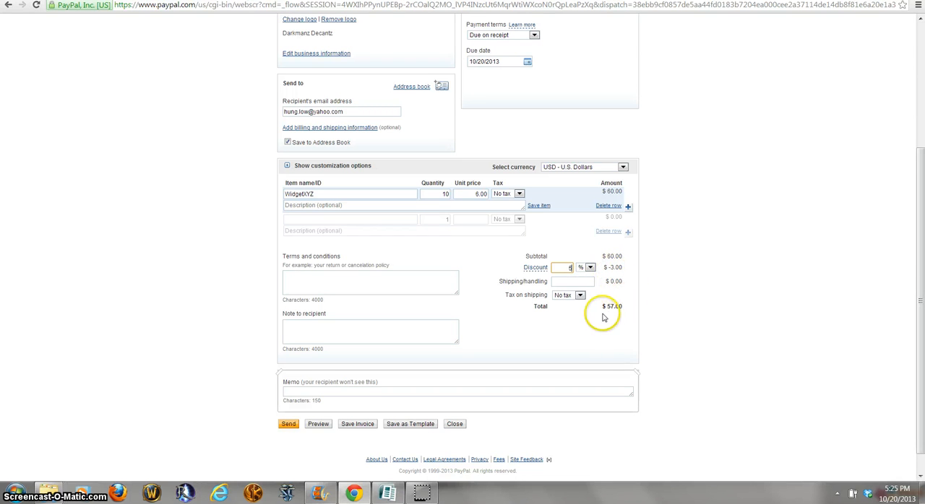
mouse_move(609, 316)
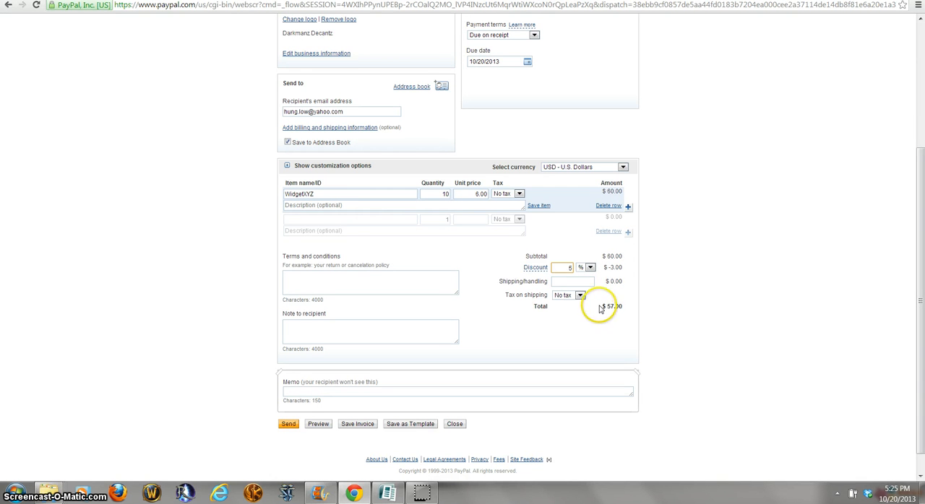
left_click(590, 267)
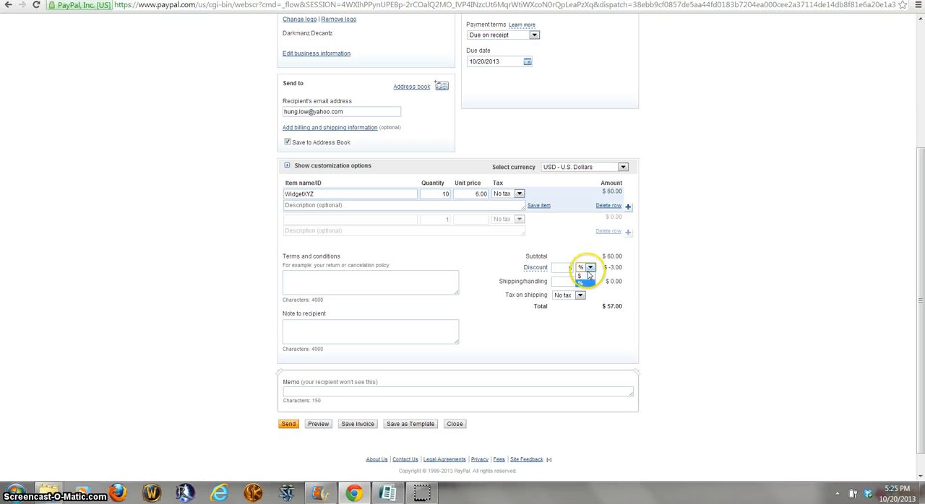
left_click(589, 267)
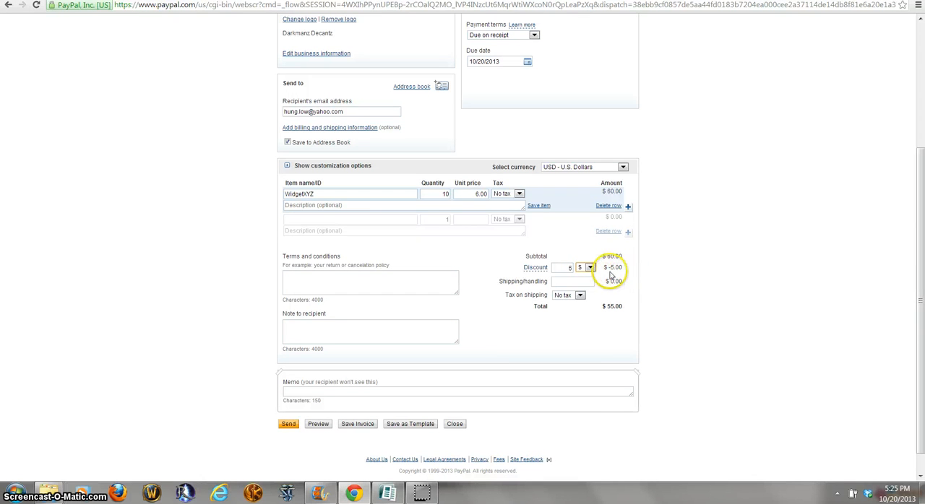
mouse_move(633, 307)
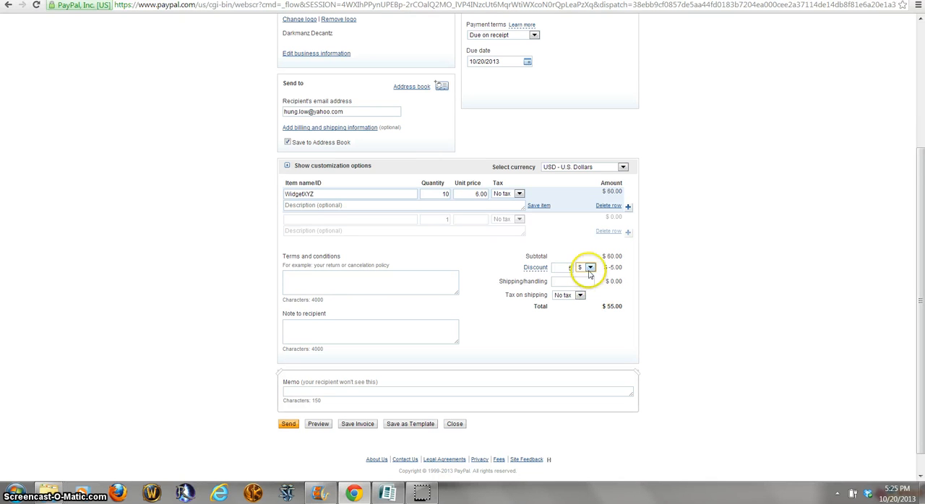
left_click(590, 268)
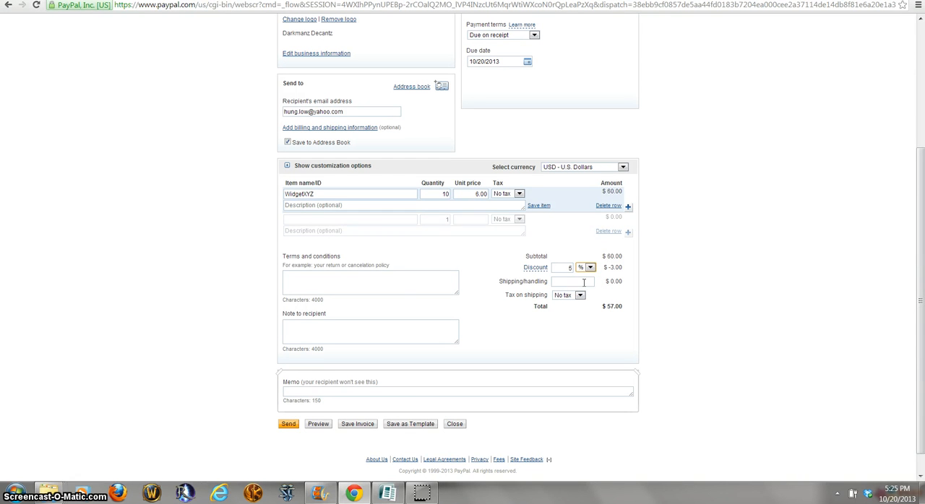
left_click(571, 281)
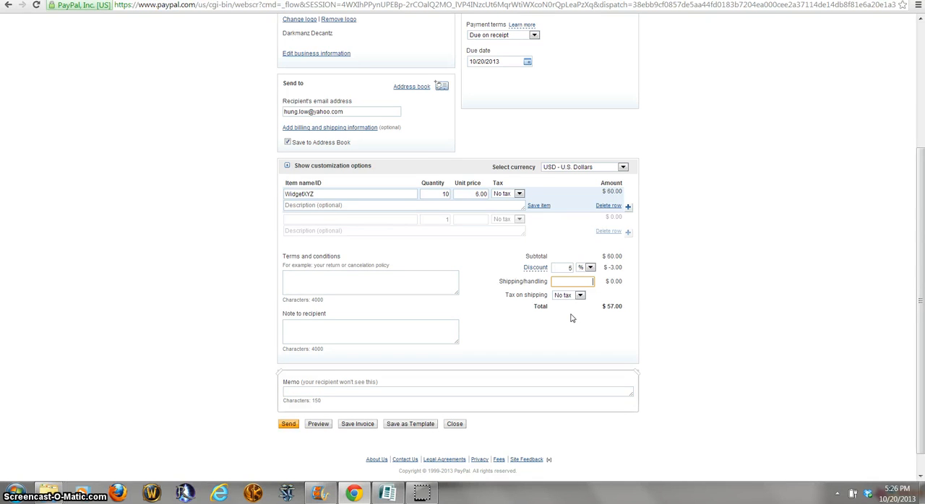
Charge 5.99 for shipping and handling and check the tax-on-shipping options.
type("5.90")
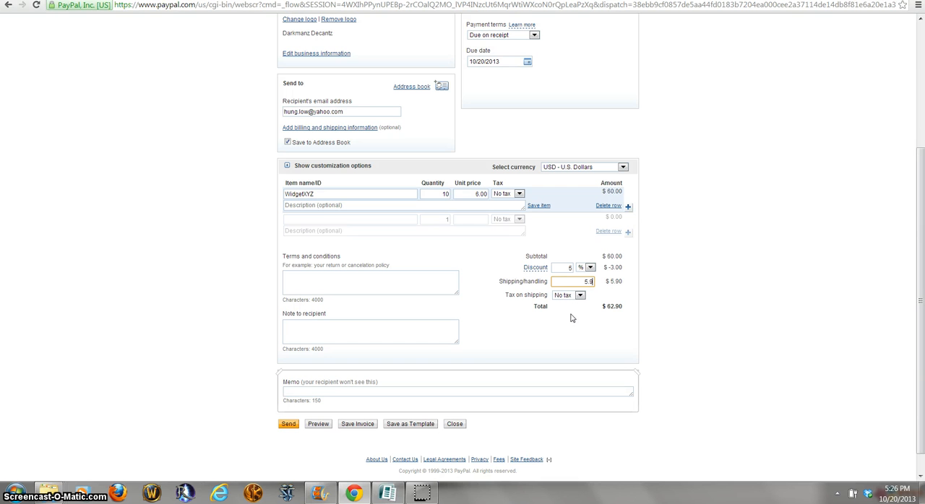
type(".99")
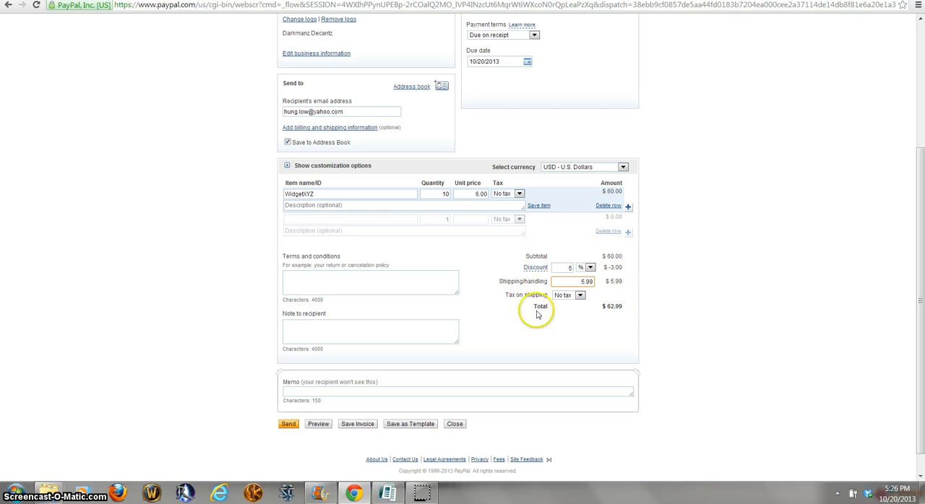
left_click(580, 295)
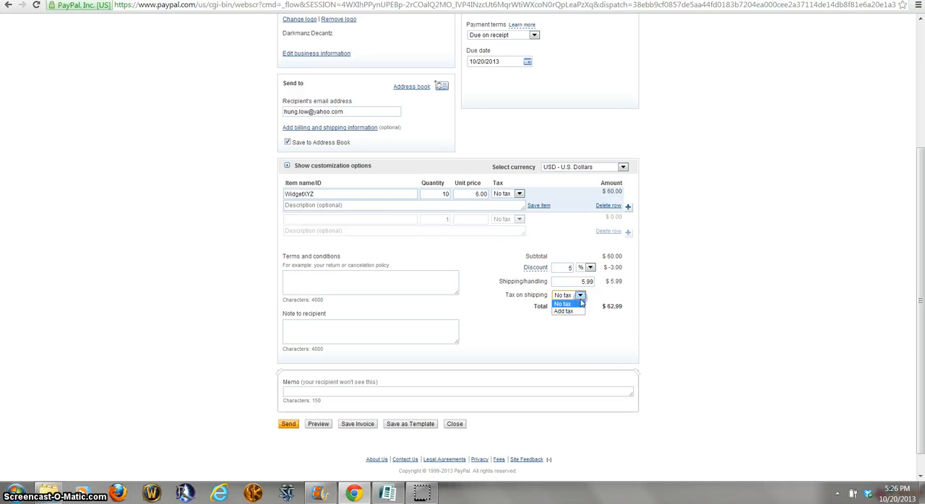
mouse_move(563, 311)
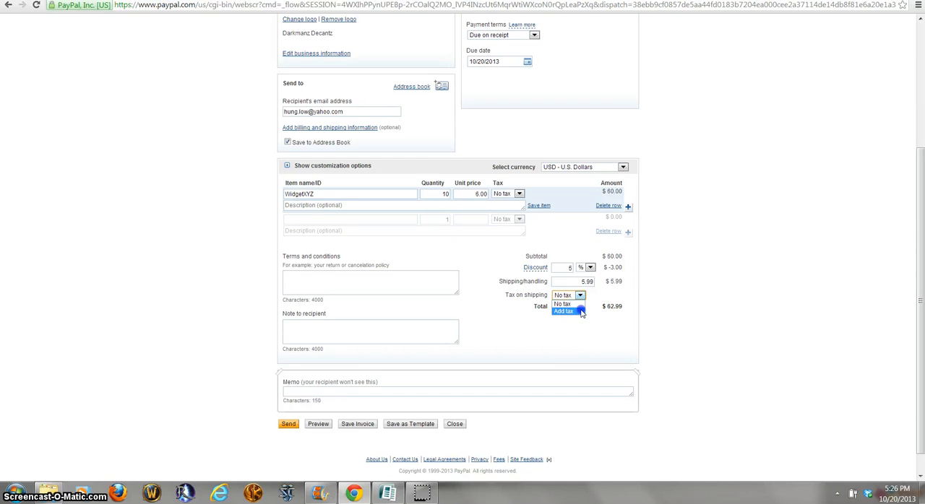
left_click(563, 311)
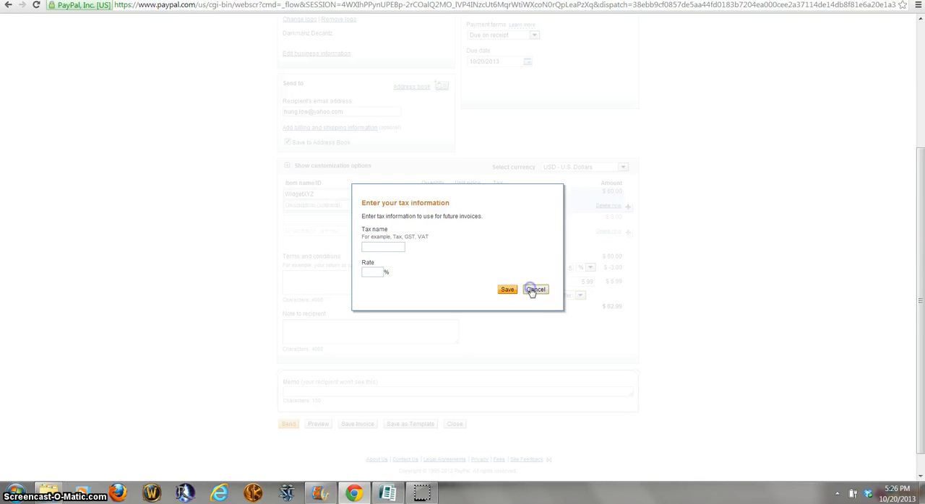
left_click(536, 289)
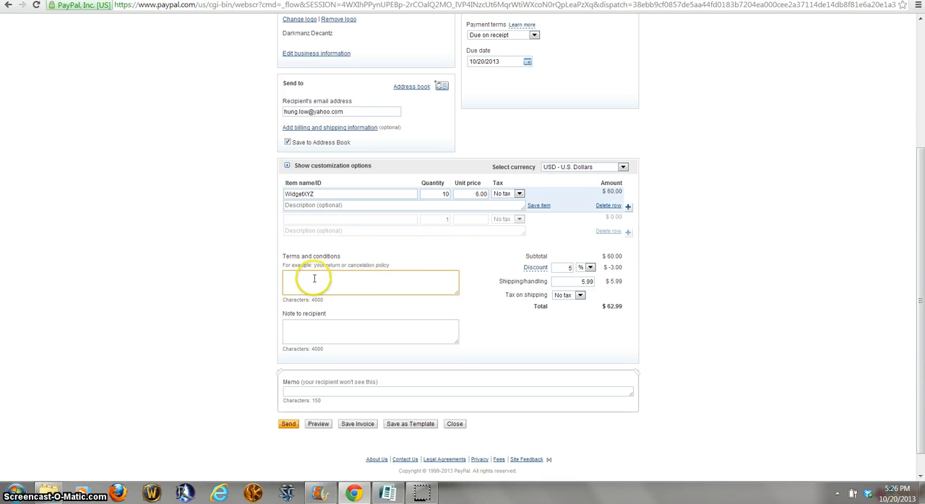
mouse_move(361, 289)
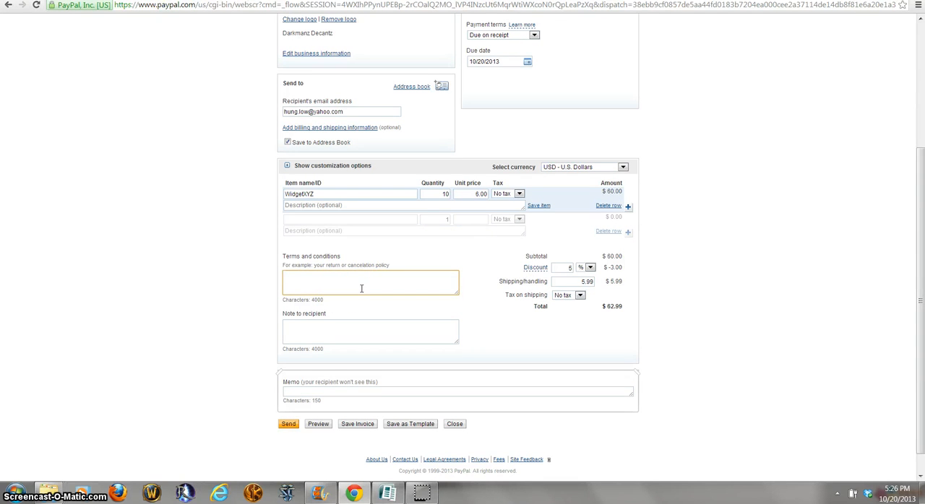
left_click(370, 282)
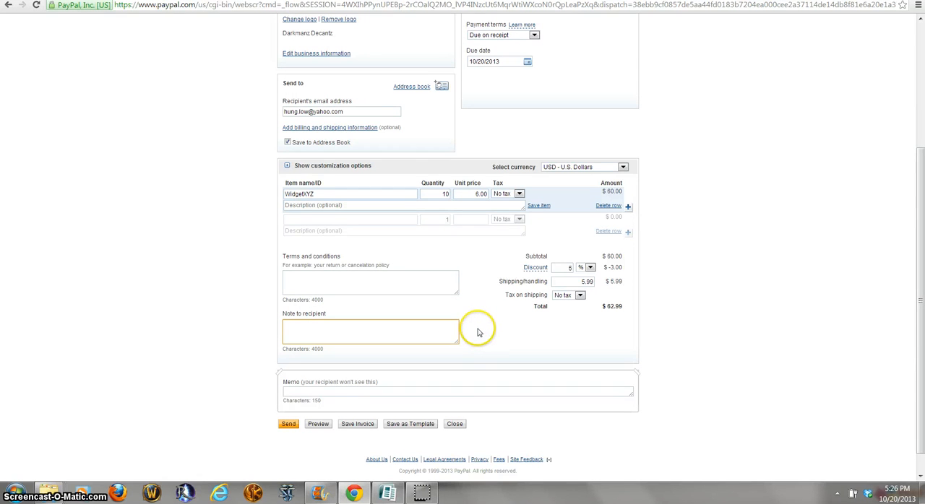
left_click(368, 325)
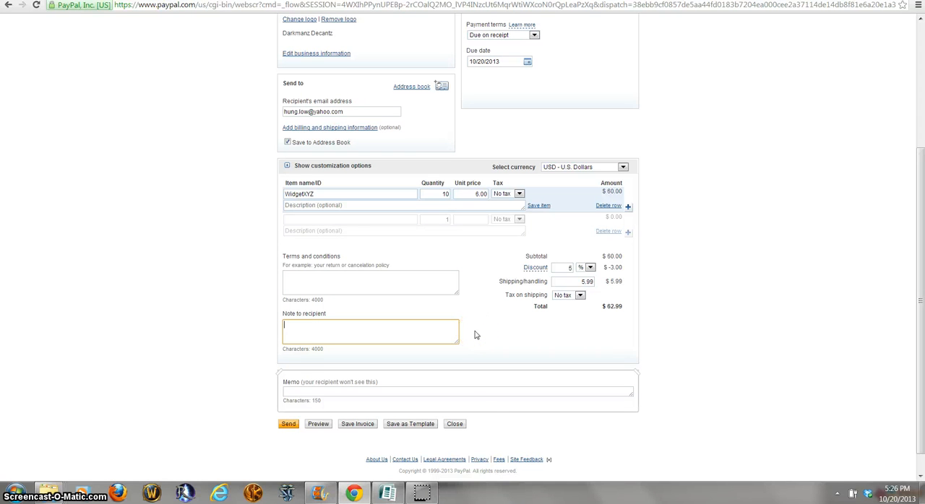
type("Thank you for you frequent business m")
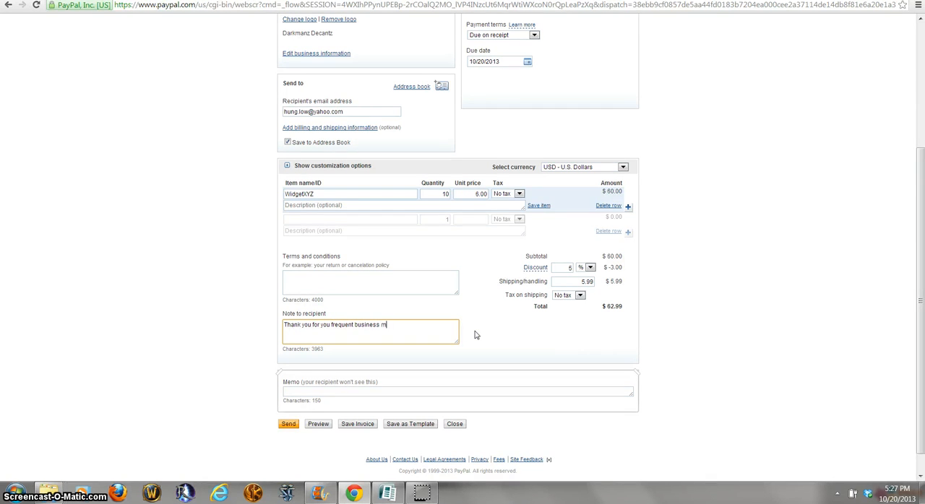
type("r.")
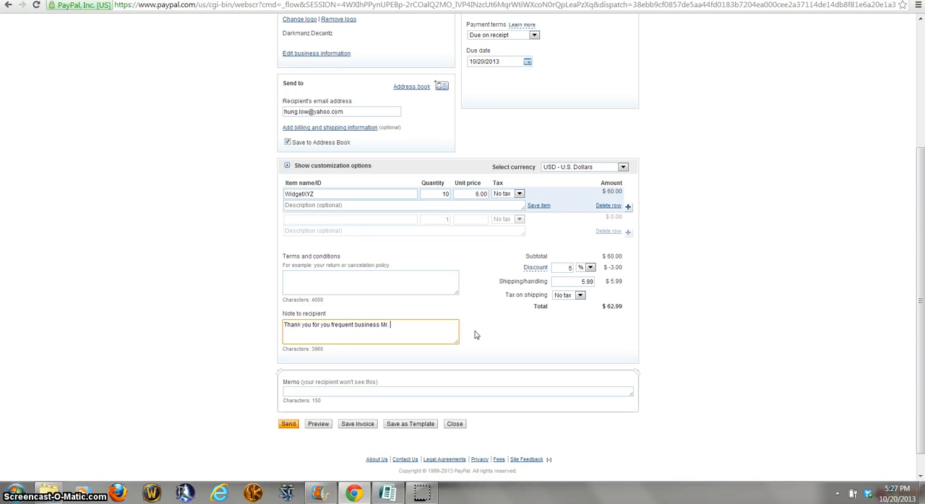
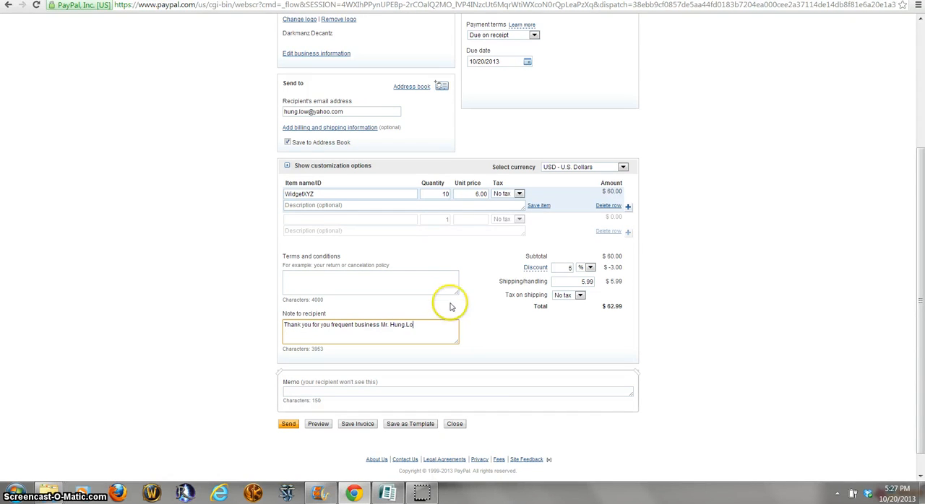
Set the terms and conditions to 'NO RETURNS ACCEPTED'.
left_click(370, 282)
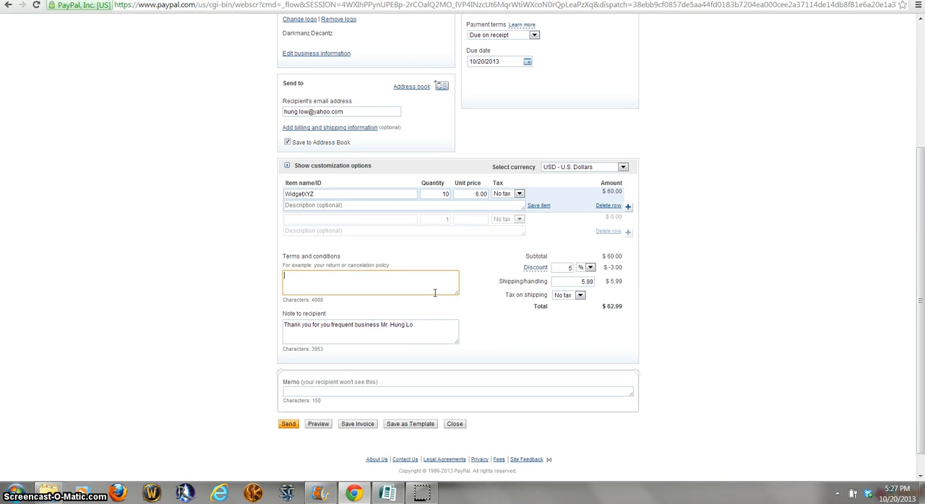
type("NO R")
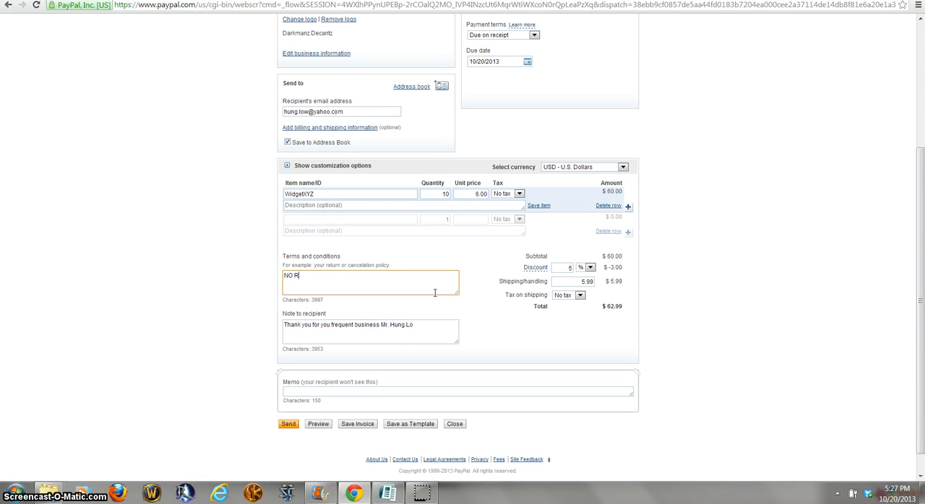
type("ETURNS A")
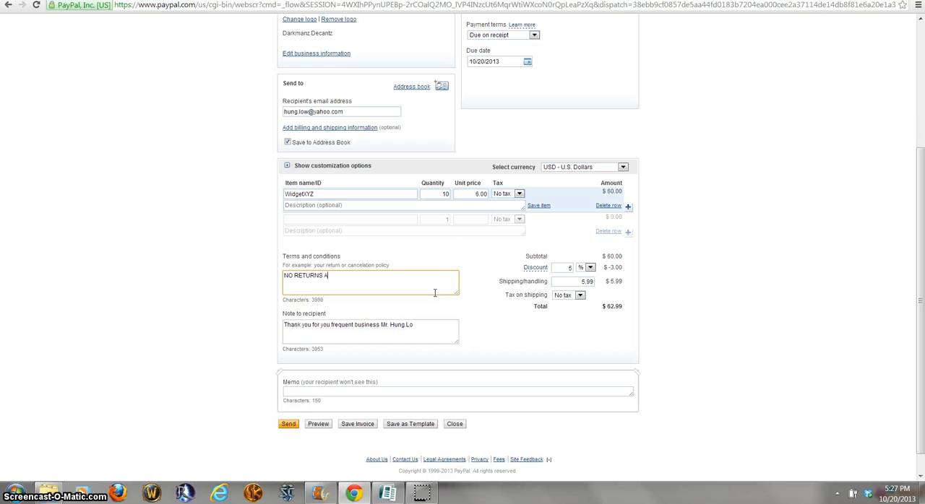
type("CCEPTED")
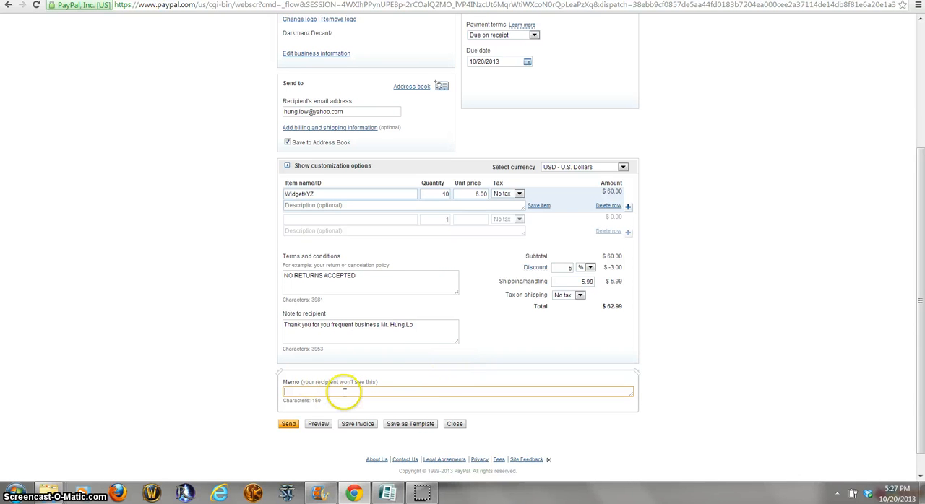
mouse_move(347, 393)
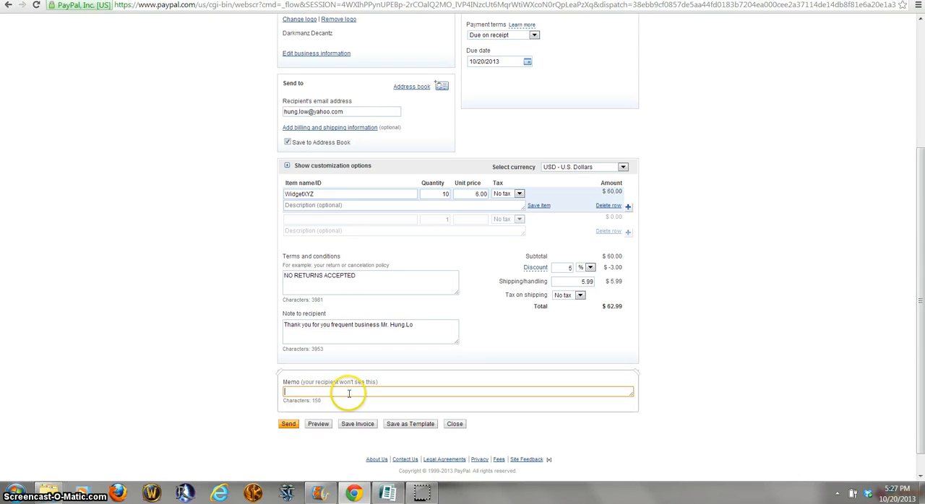
mouse_move(389, 381)
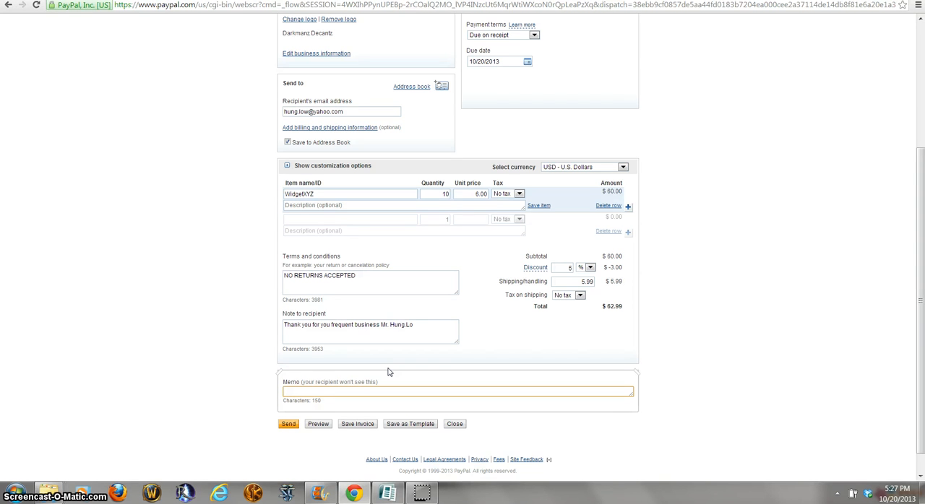
type("M")
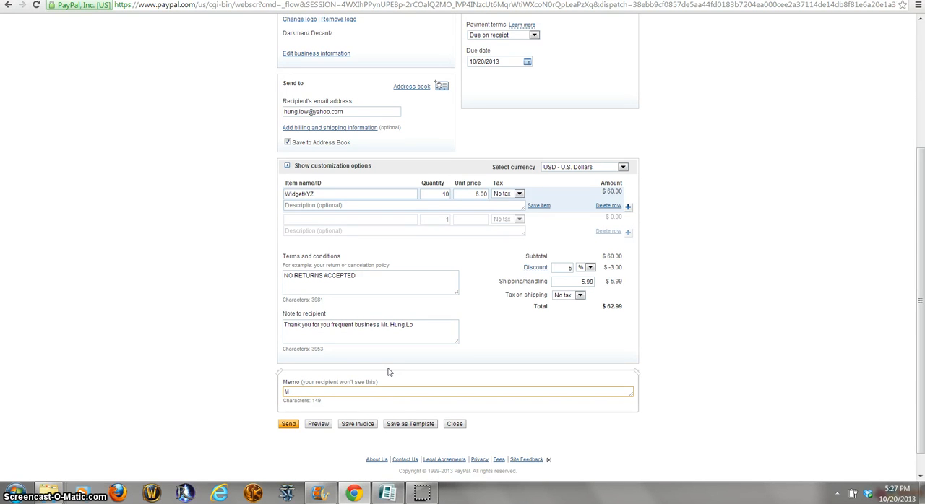
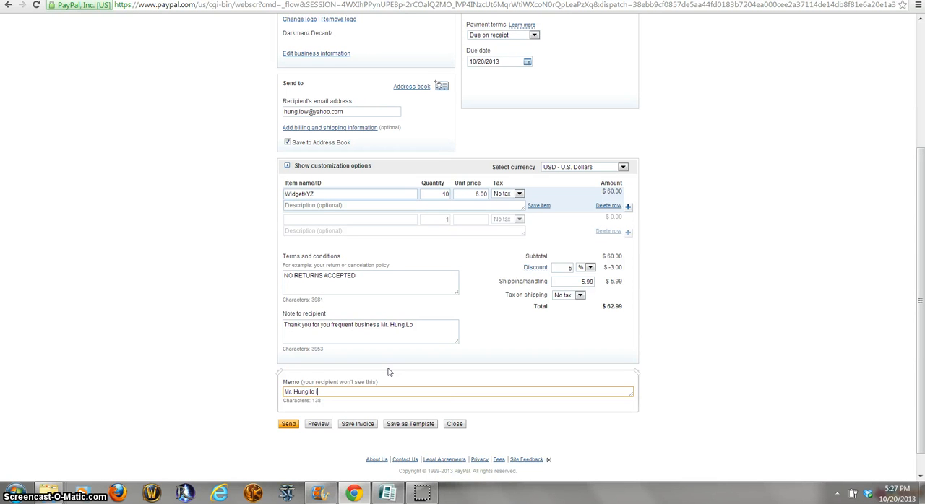
type("s a val")
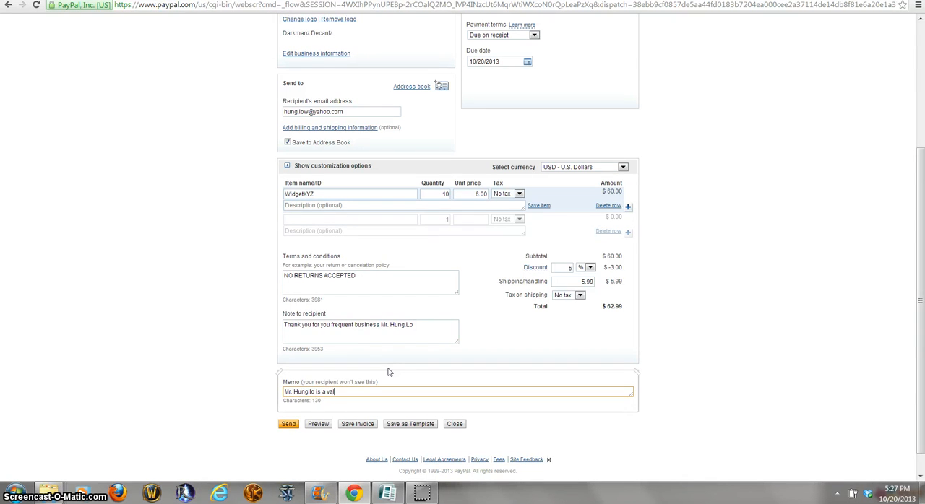
type("ued customer")
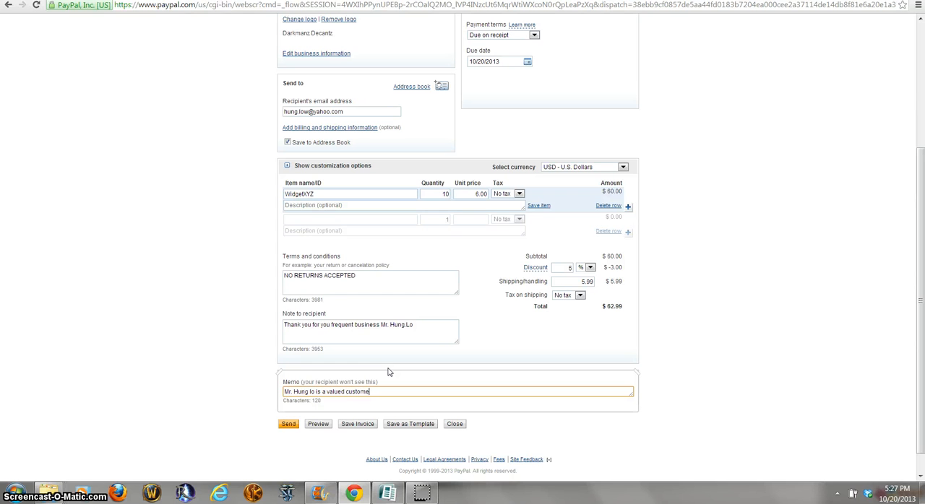
type("r.")
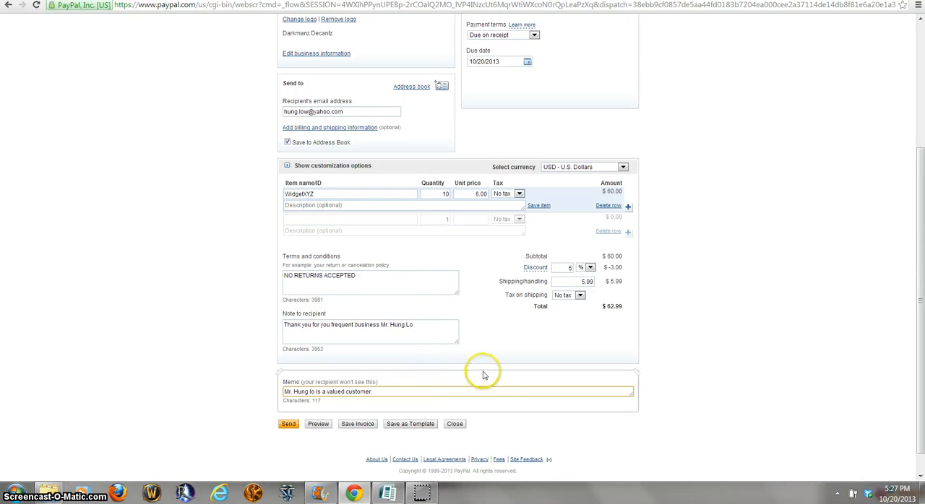
mouse_move(446, 414)
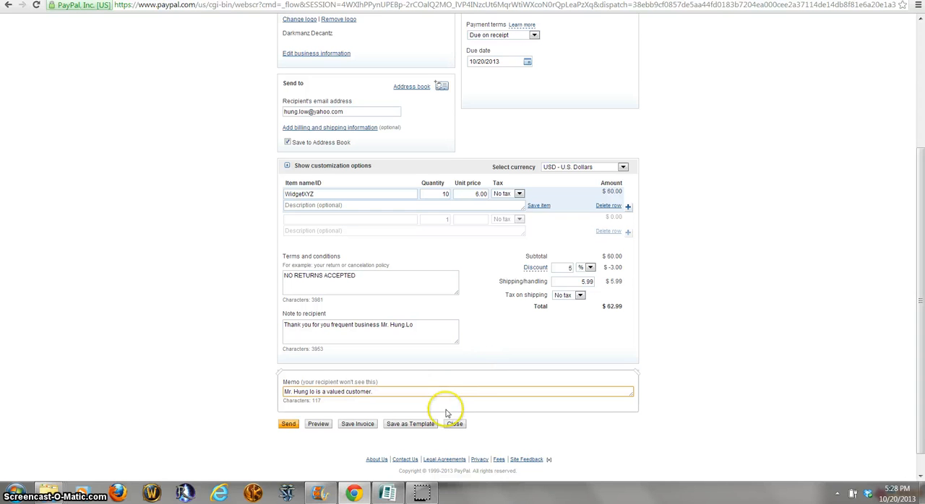
mouse_move(409, 424)
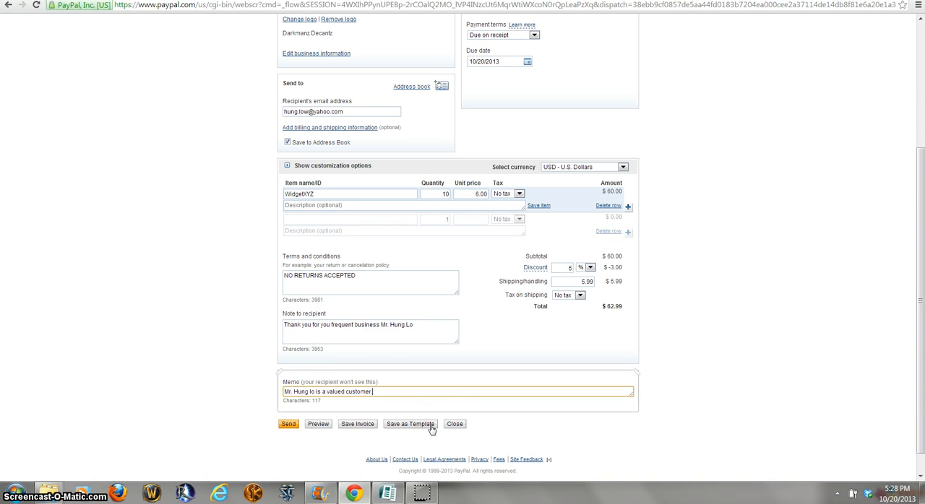
mouse_move(357, 426)
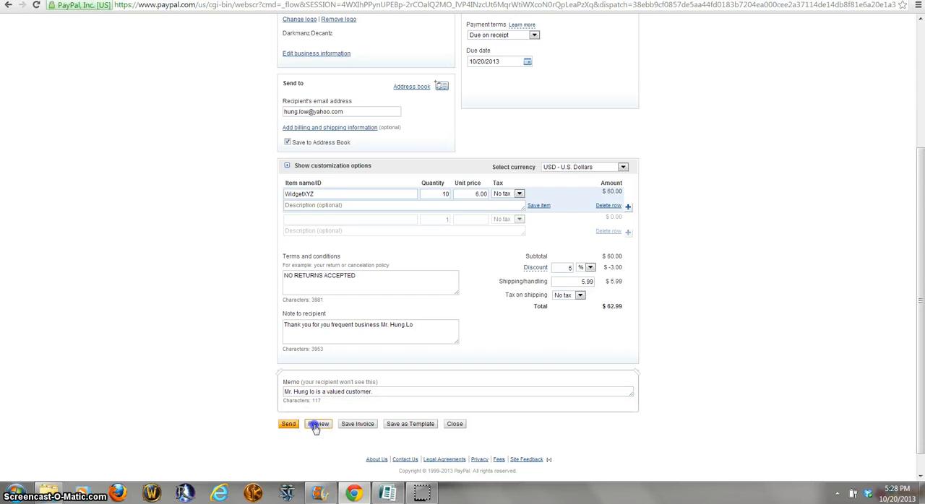
Preview invoice 0017 with its WidgetXYZ line and $62.99 USD total.
left_click(318, 424)
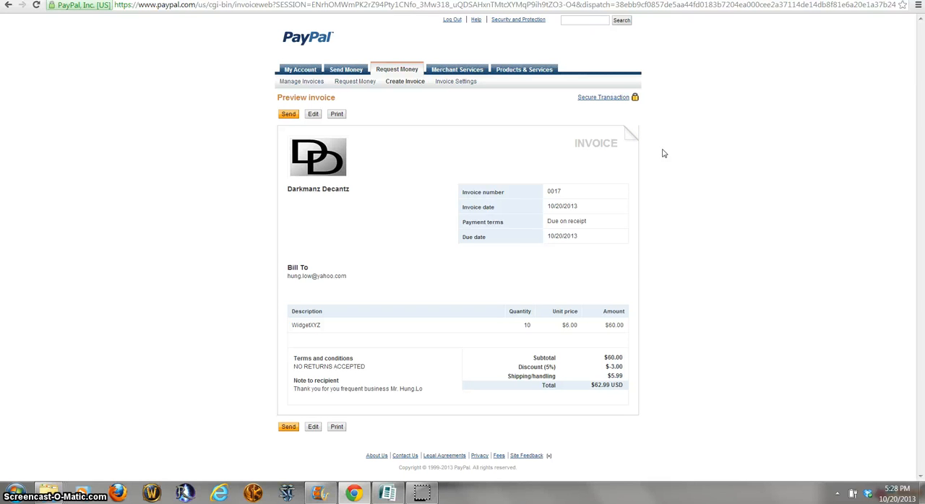
mouse_move(554, 141)
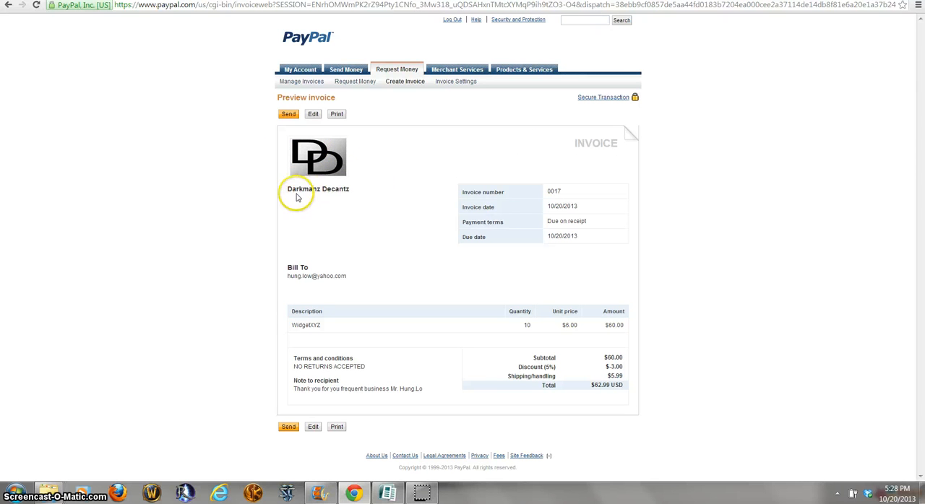
mouse_move(325, 206)
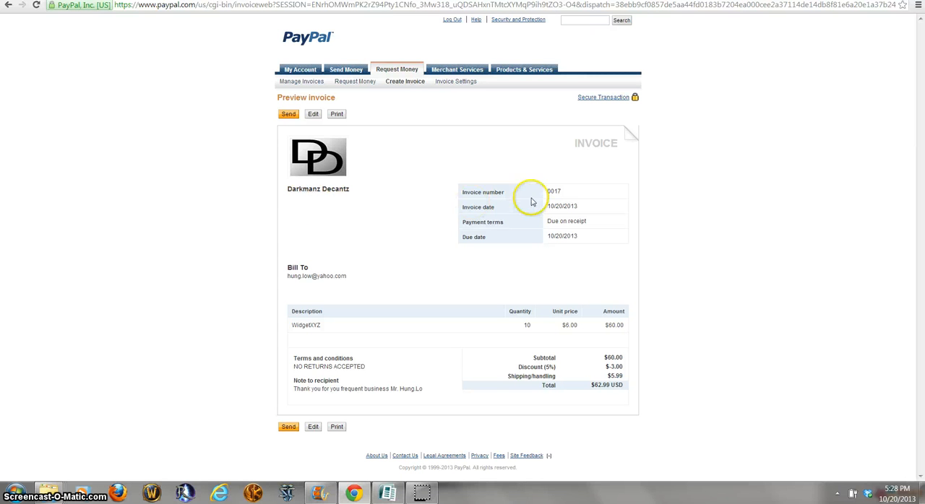
mouse_move(556, 215)
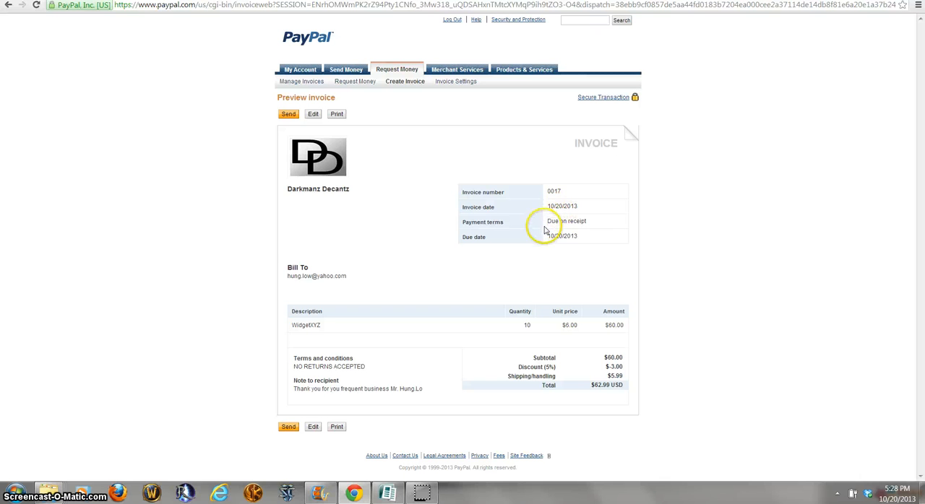
mouse_move(584, 238)
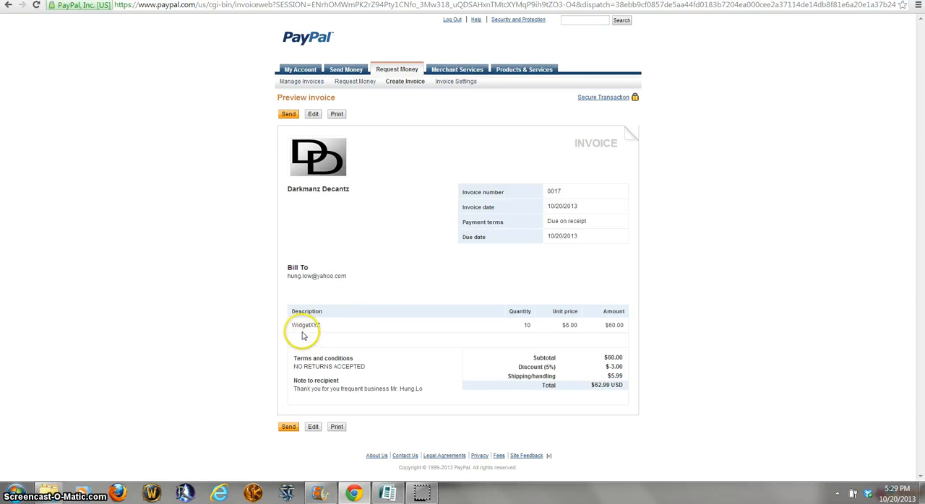
mouse_move(414, 343)
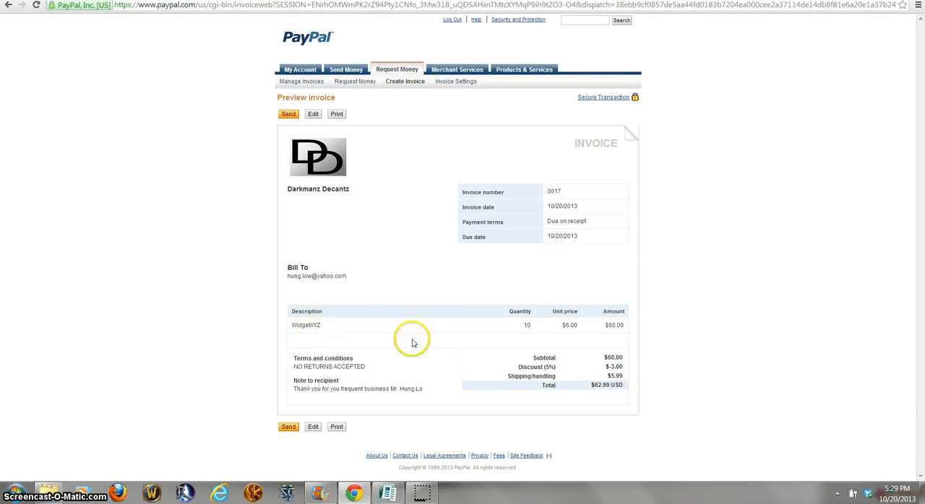
mouse_move(558, 337)
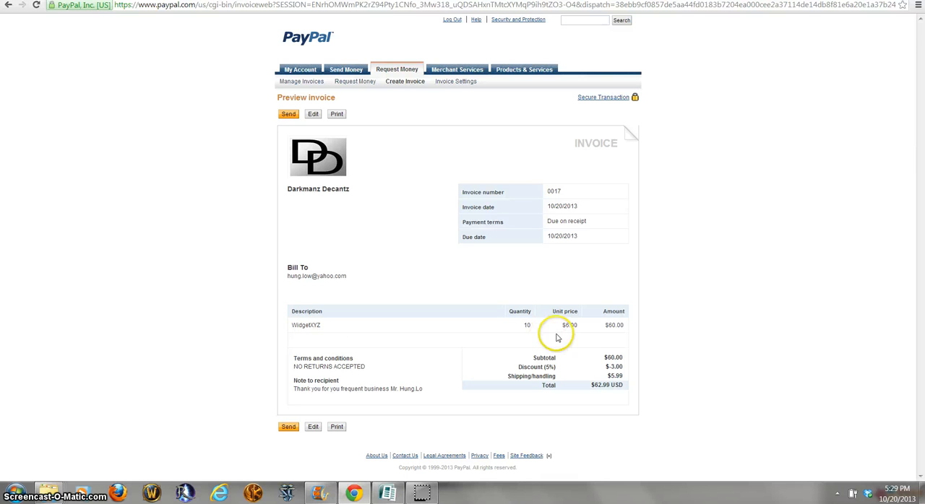
mouse_move(567, 336)
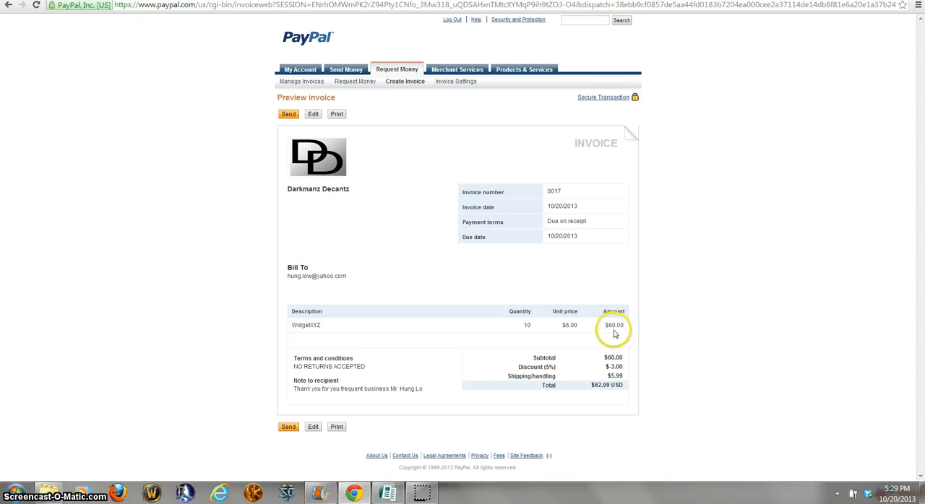
mouse_move(527, 354)
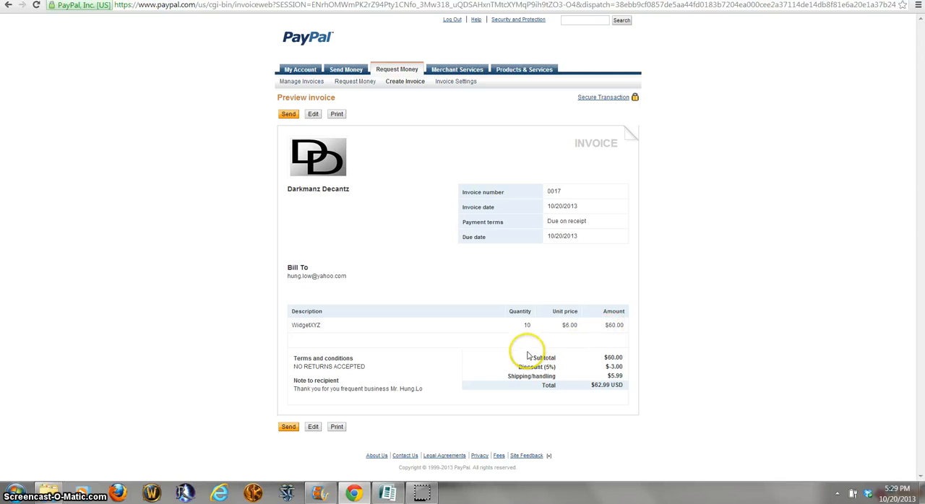
mouse_move(578, 375)
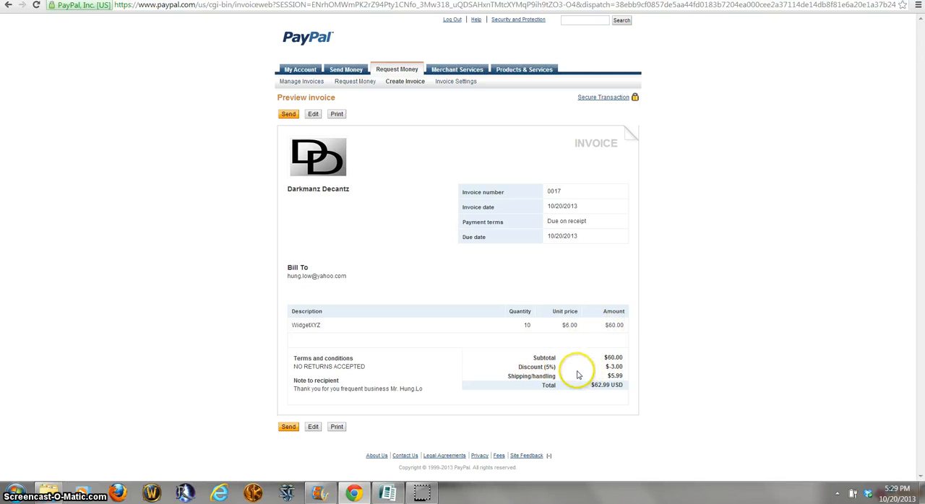
mouse_move(558, 373)
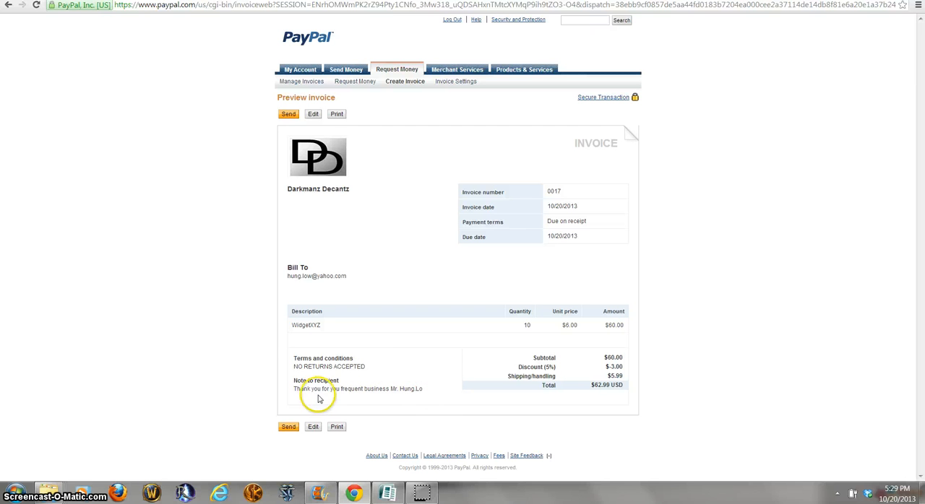
mouse_move(451, 399)
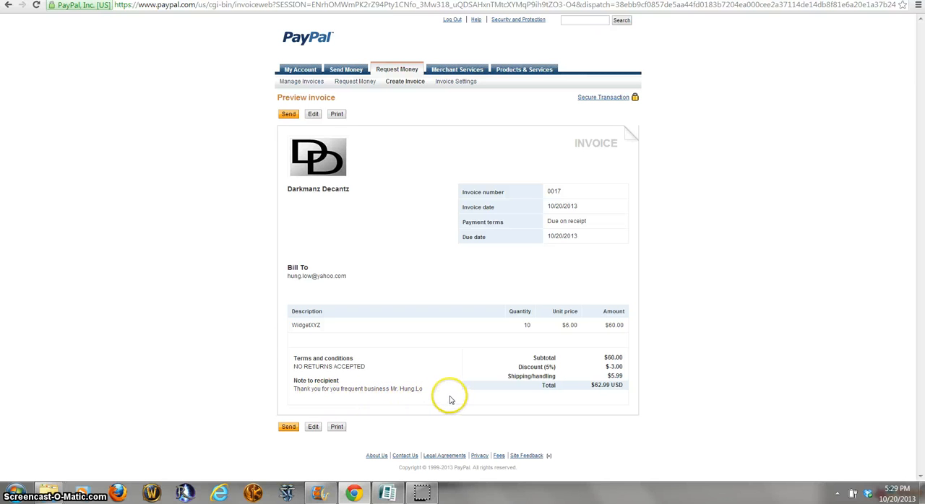